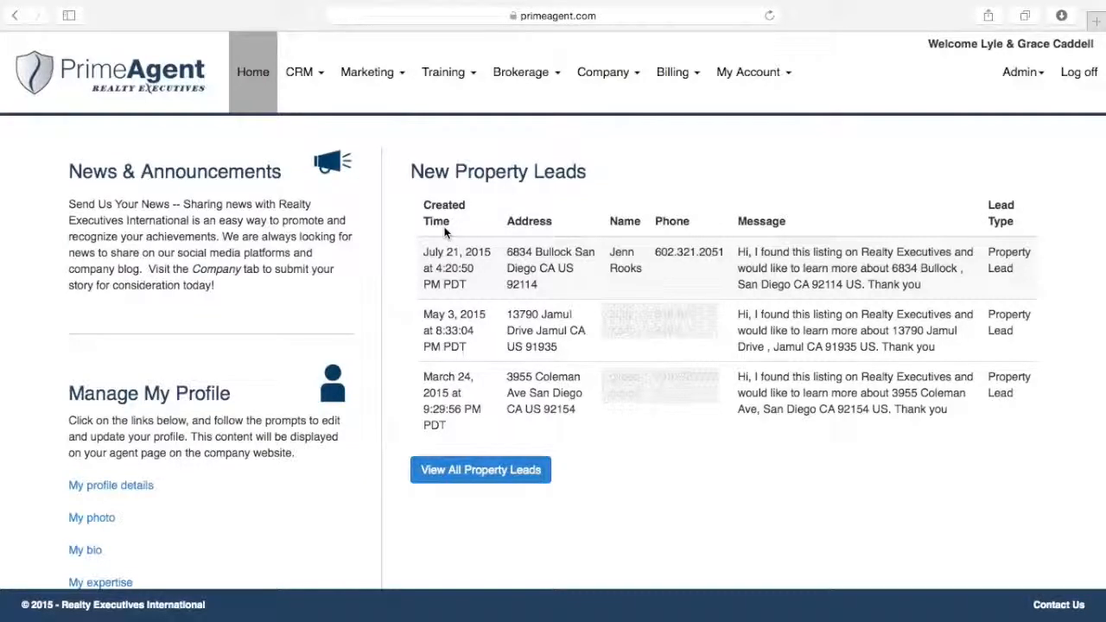
# Open PrimeAgent Broadcast from the CRM menu
pyautogui.click(300, 72)
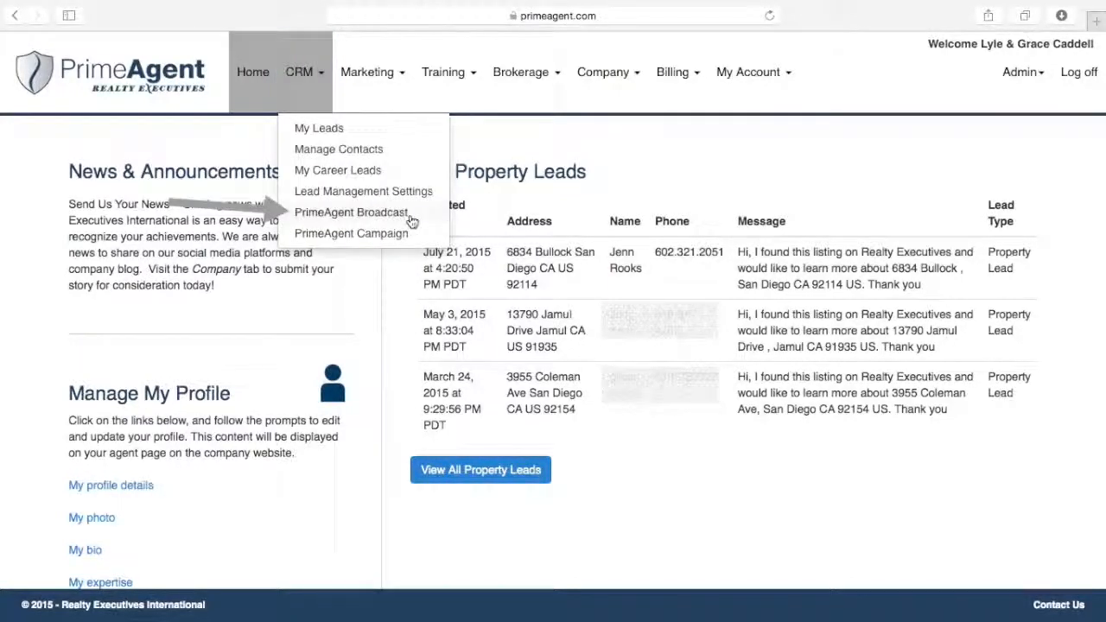
pyautogui.click(351, 211)
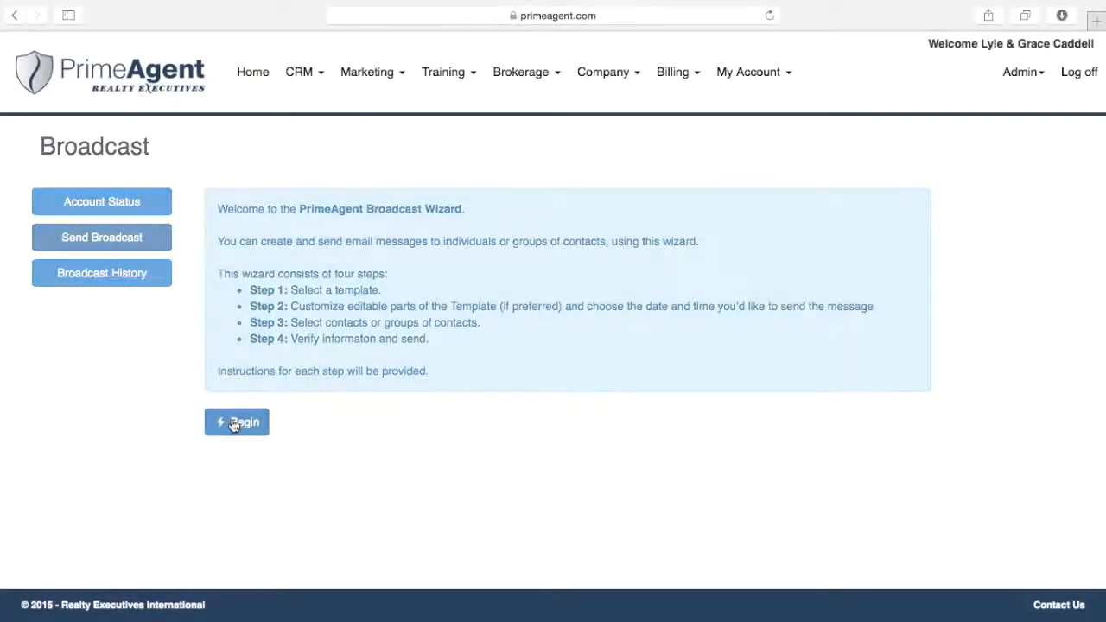
# Begin the wizard and expand Pre-Built Broadcast Templates to show the Single Column Logo Template
pyautogui.click(235, 422)
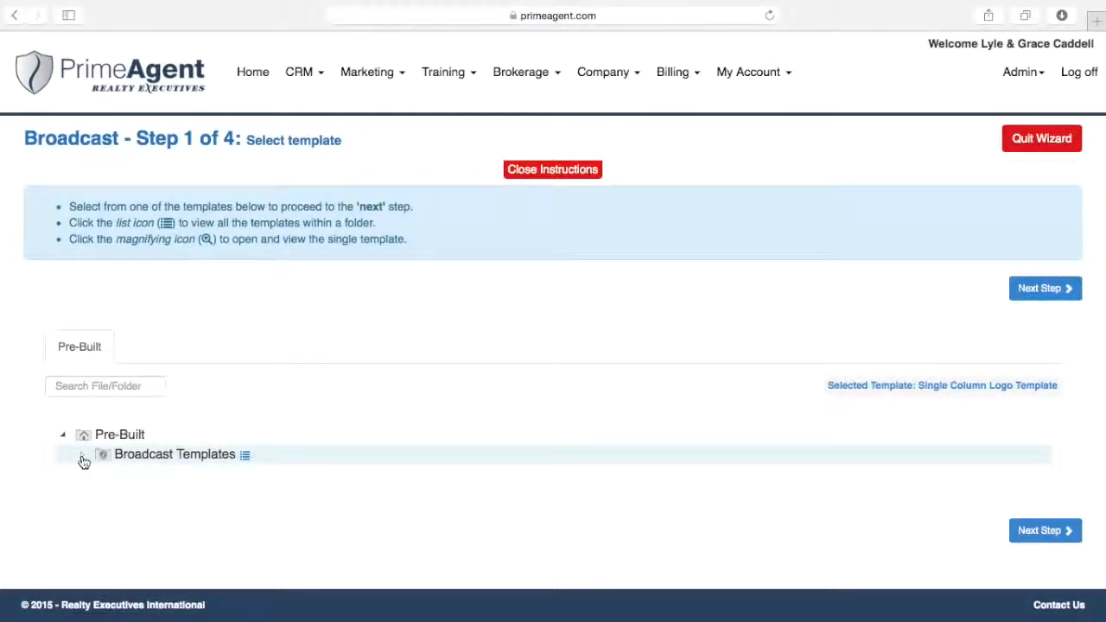
pyautogui.click(82, 453)
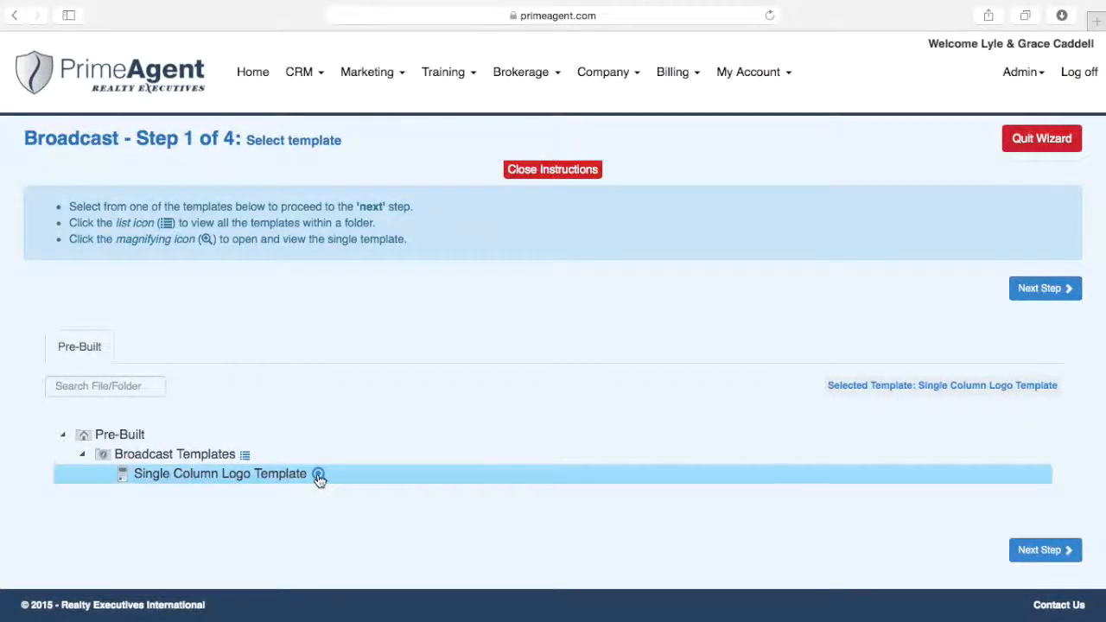
pyautogui.click(318, 474)
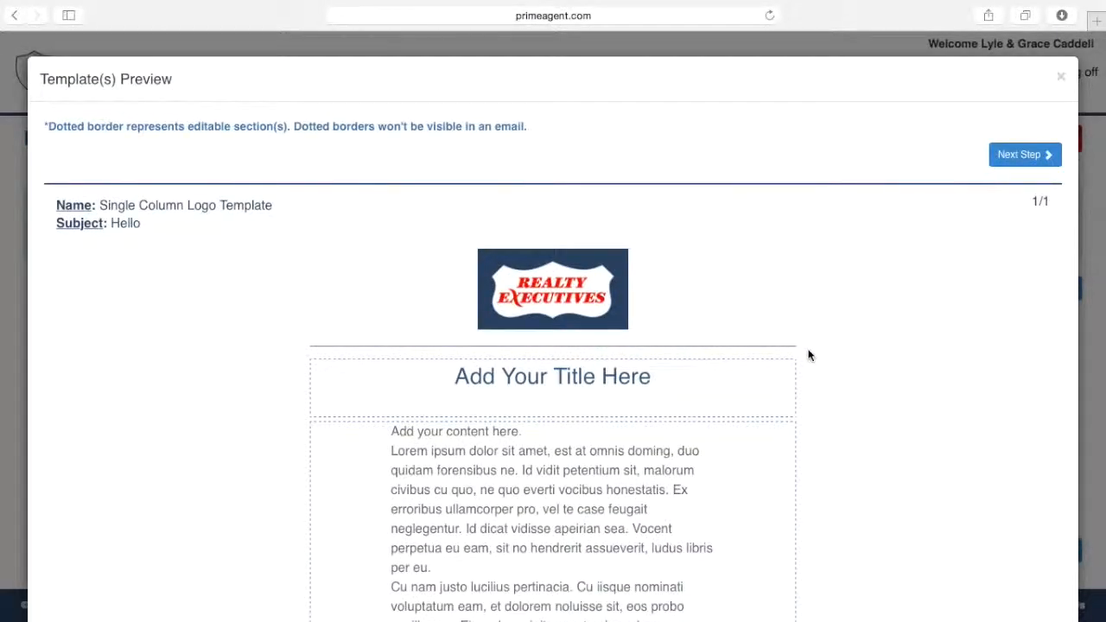
pyautogui.moveTo(821, 305)
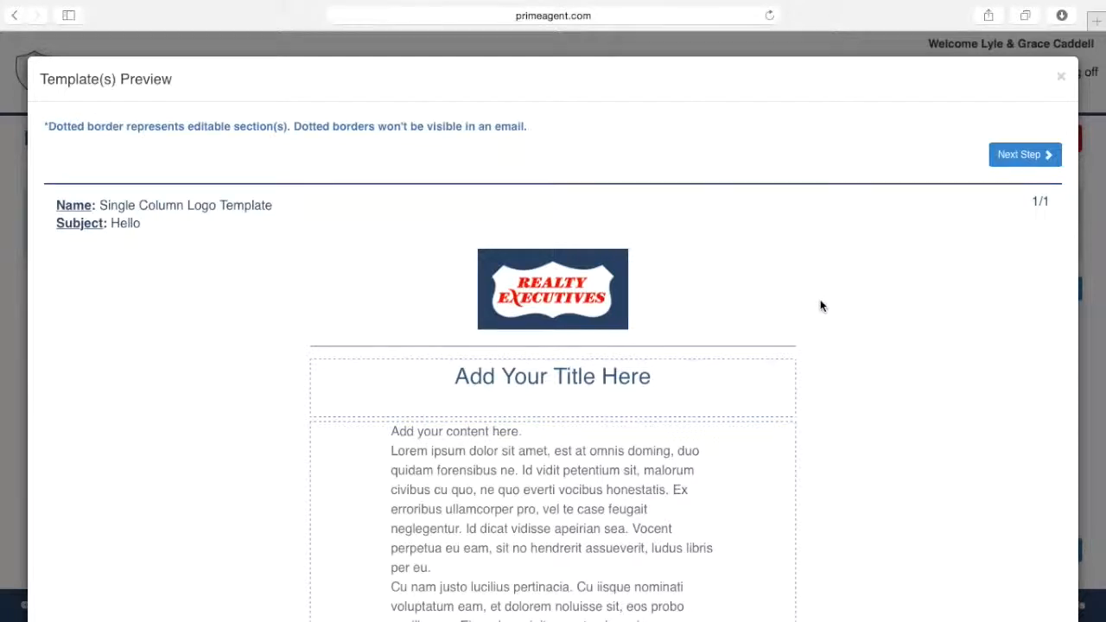
pyautogui.scroll(-3)
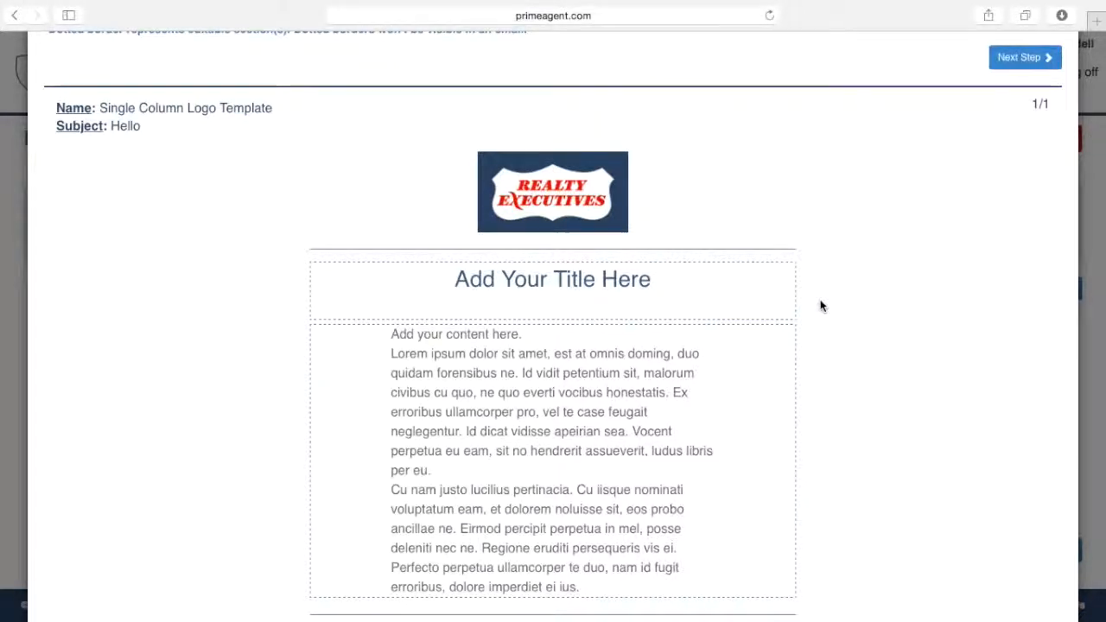
pyautogui.scroll(-3)
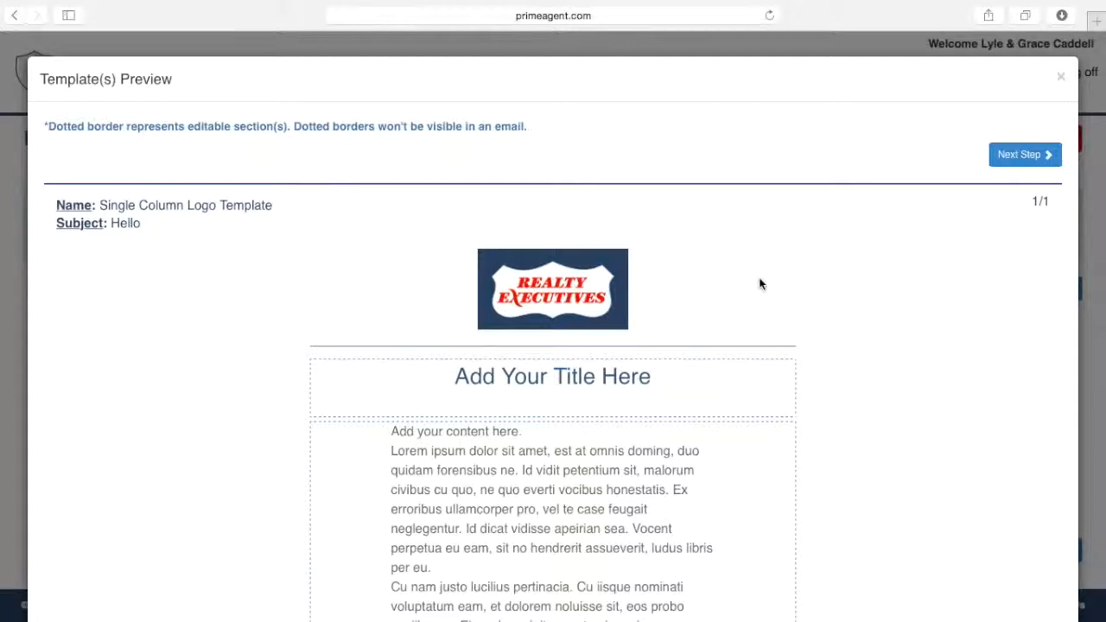
pyautogui.moveTo(1024, 154)
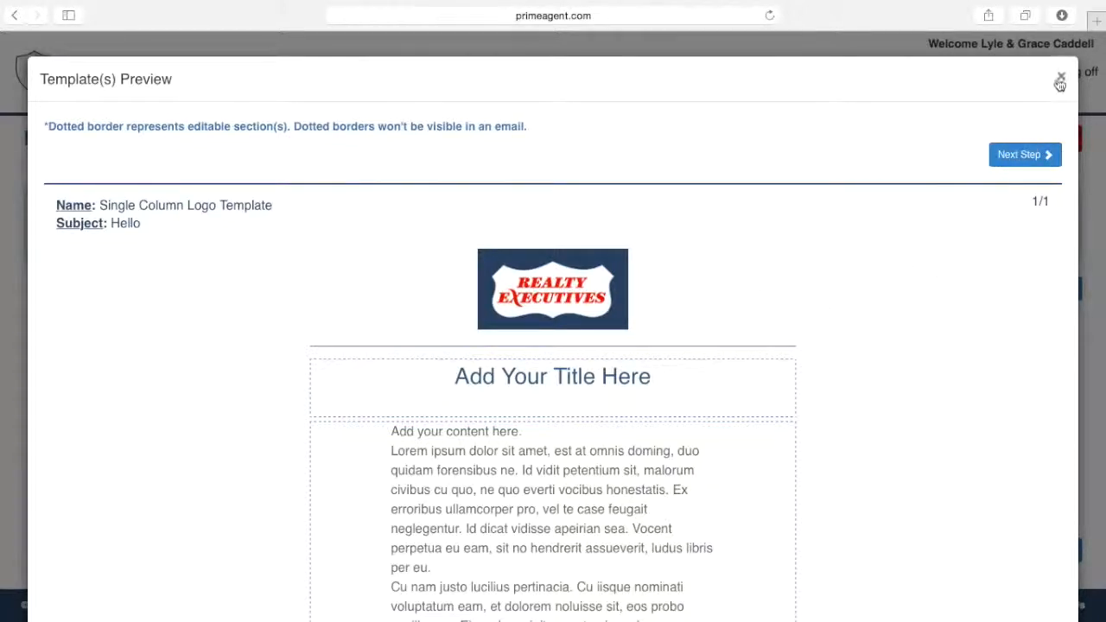
pyautogui.click(1061, 79)
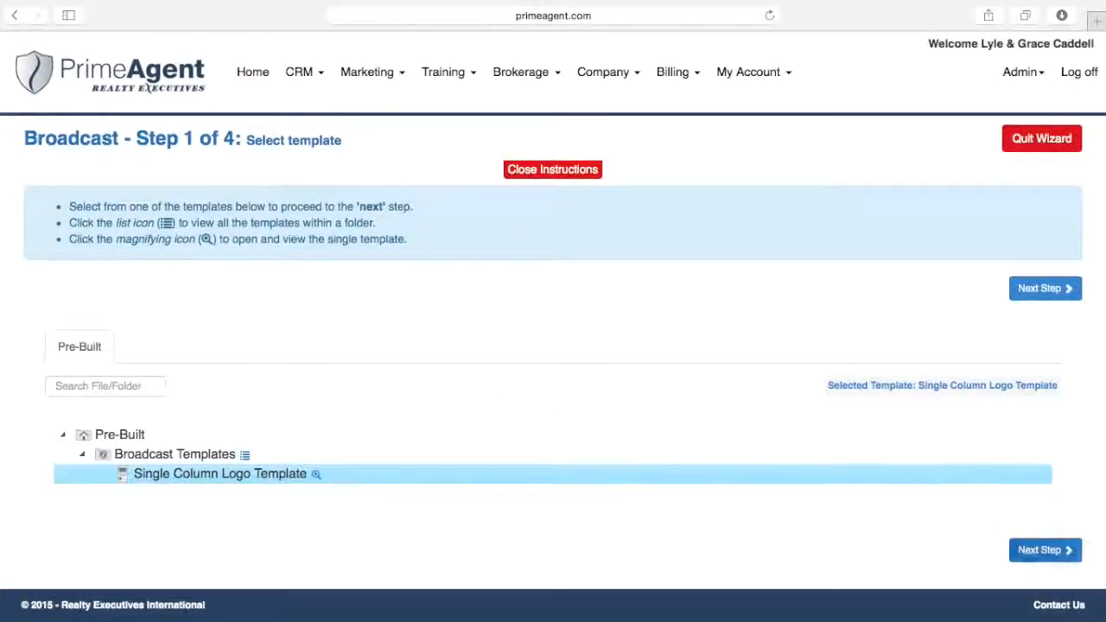
# Set the subject to 'Its a Sellers Market! Do you know the value of your home?', keeping Send Right Now
pyautogui.click(1044, 288)
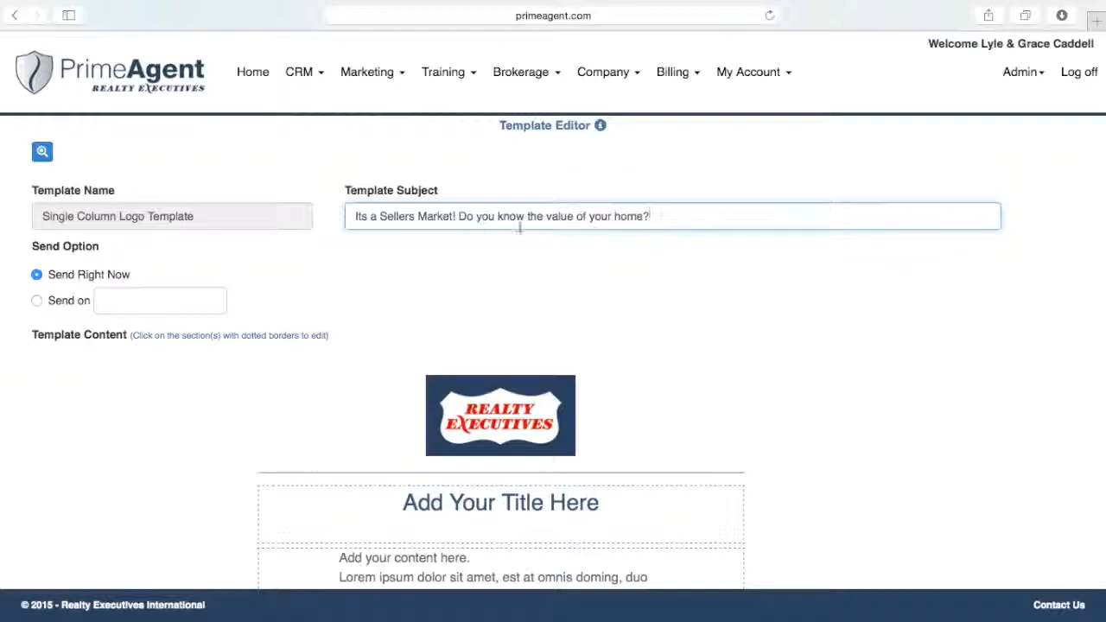
pyautogui.scroll(-3)
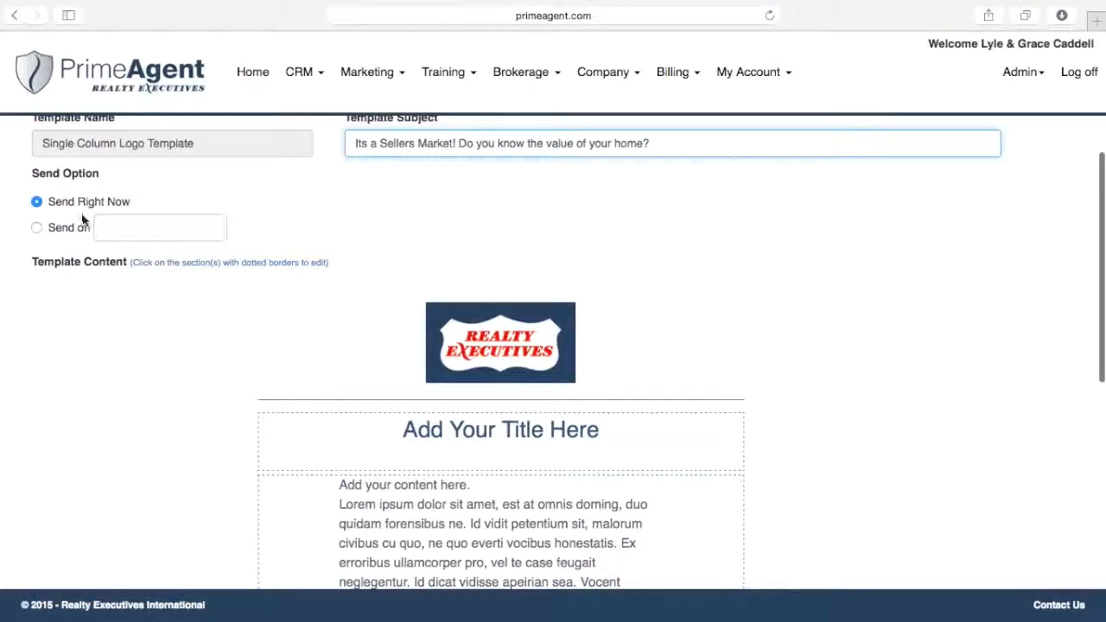
pyautogui.click(37, 227)
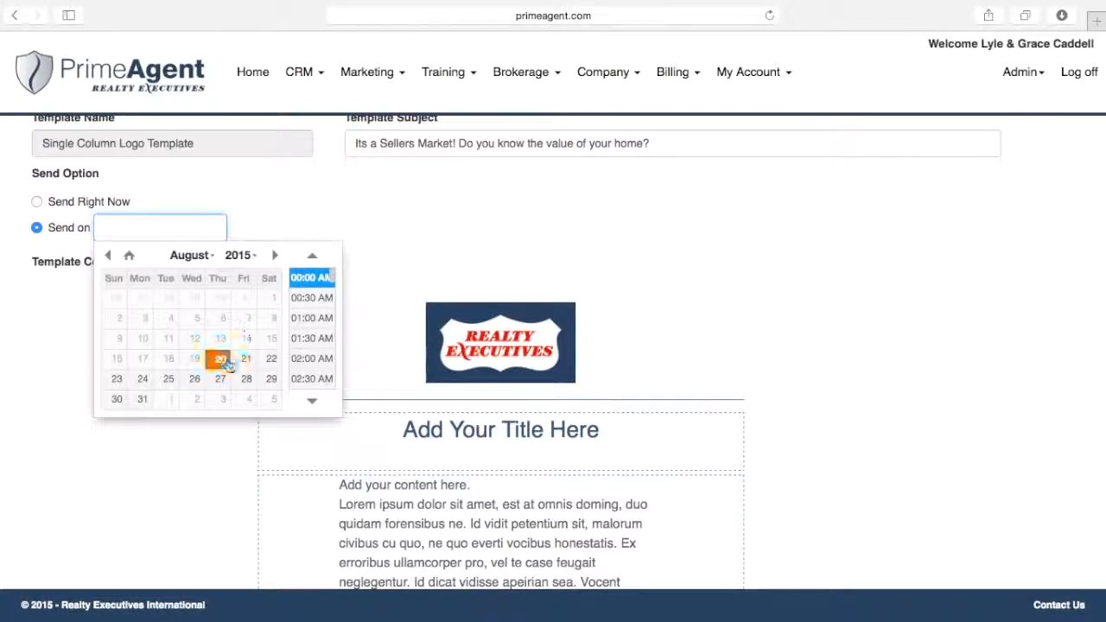
pyautogui.click(37, 202)
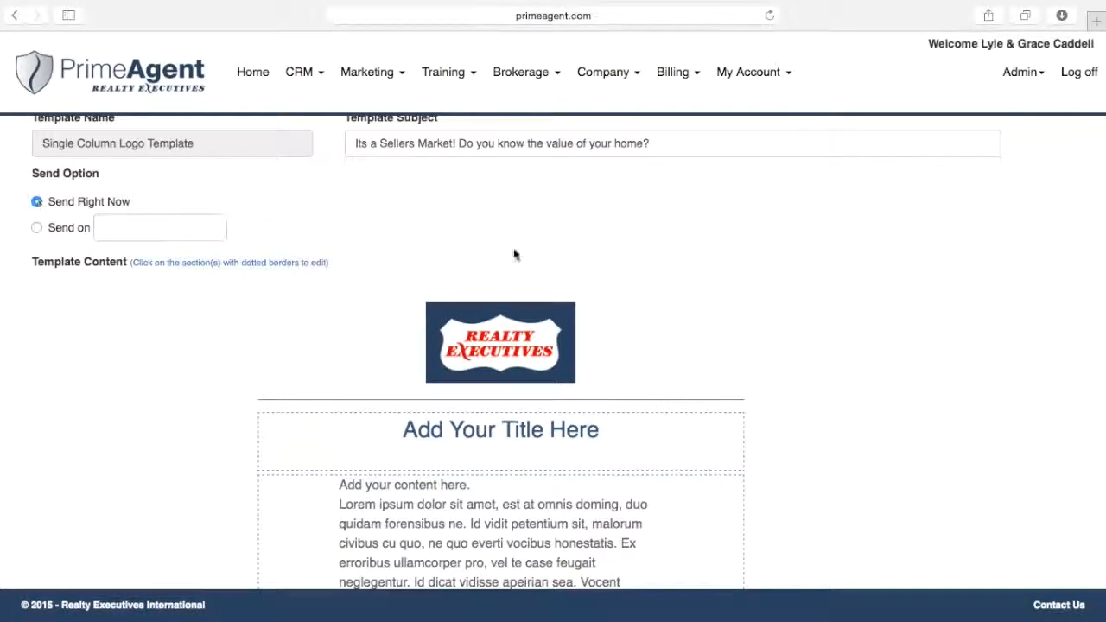
# Scroll to the dotted content section and replace its placeholder with the 'Dear…' sell-now message
pyautogui.scroll(-3)
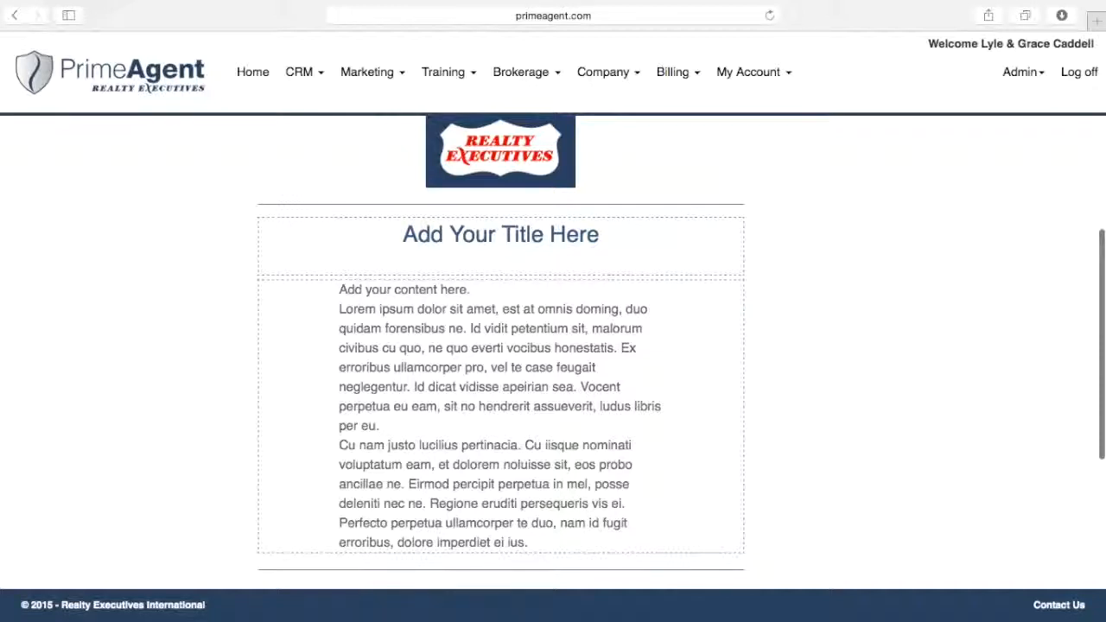
pyautogui.scroll(-3)
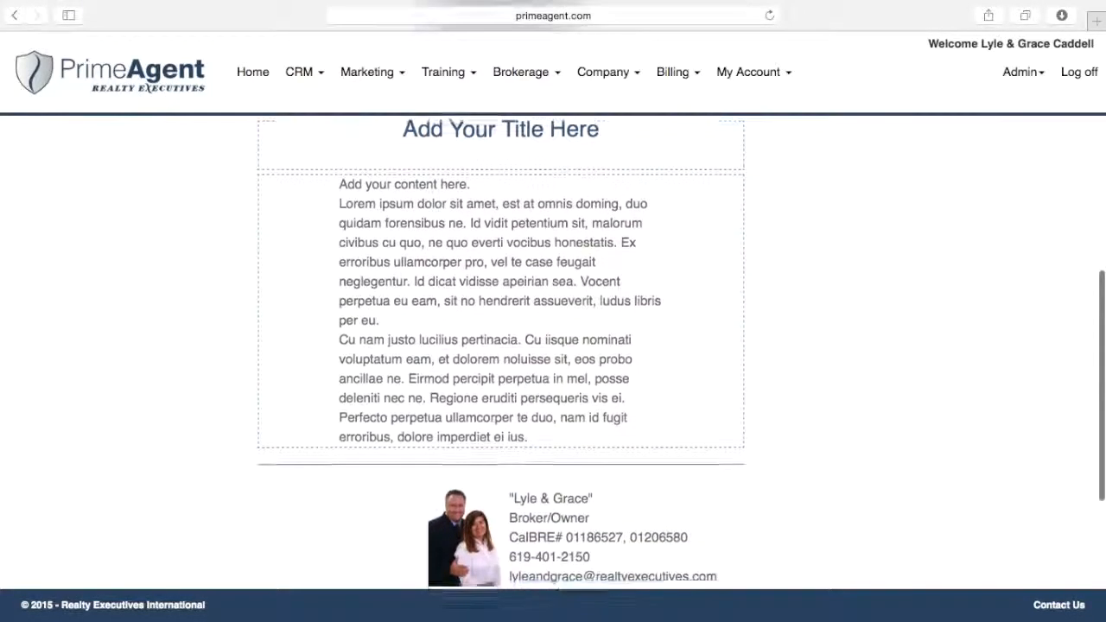
pyautogui.scroll(-3)
pyautogui.write('Dear')
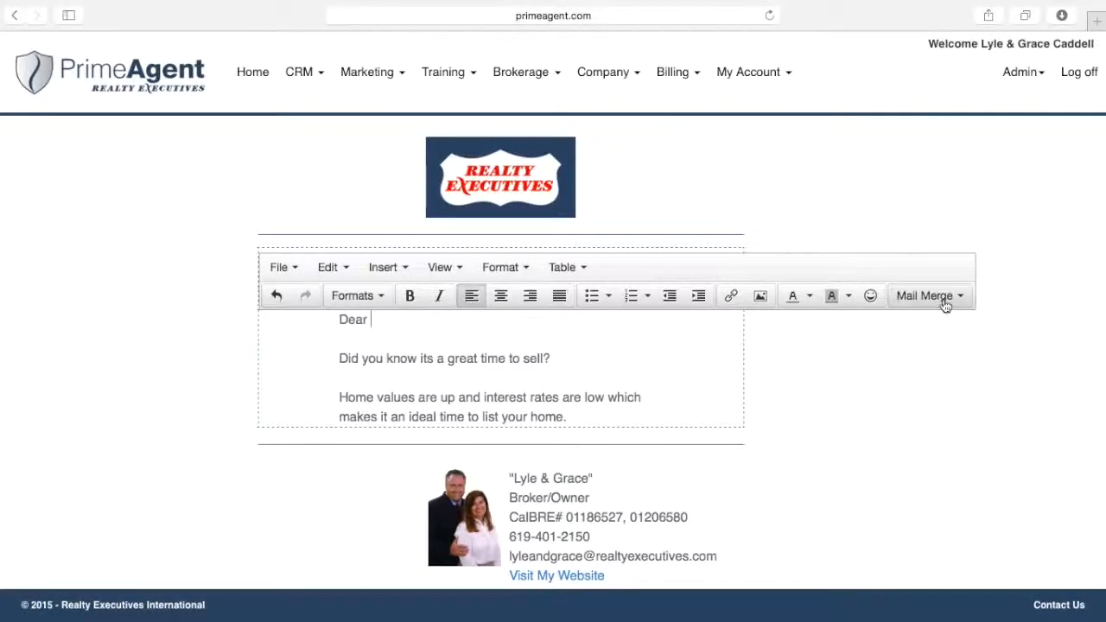
# Insert the Recipient's First Name merge field after 'Dear'
pyautogui.click(925, 296)
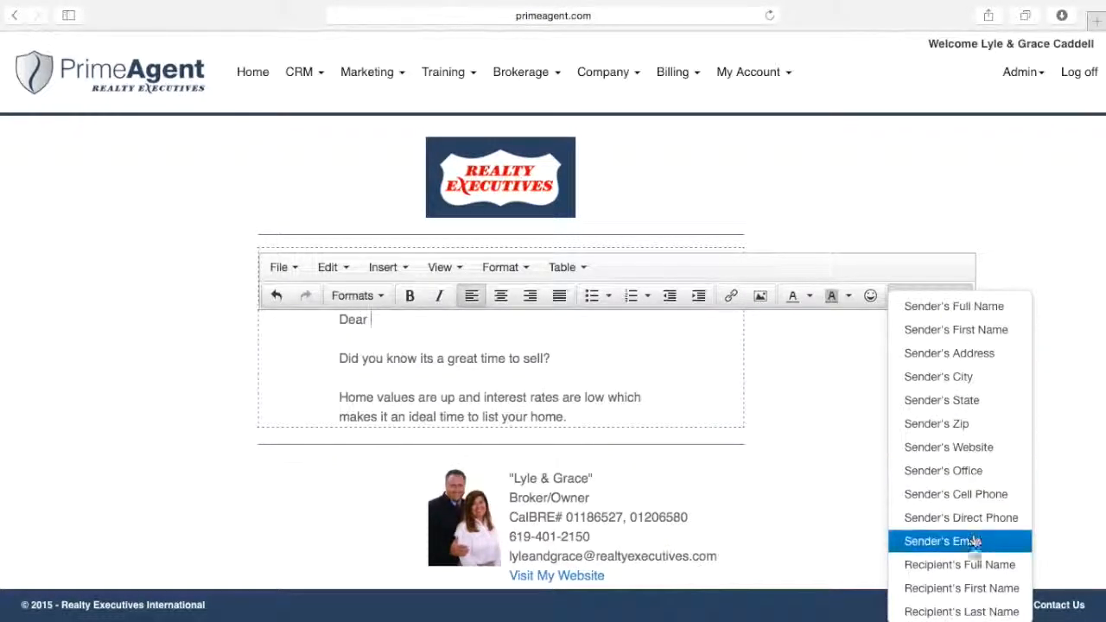
pyautogui.moveTo(960, 588)
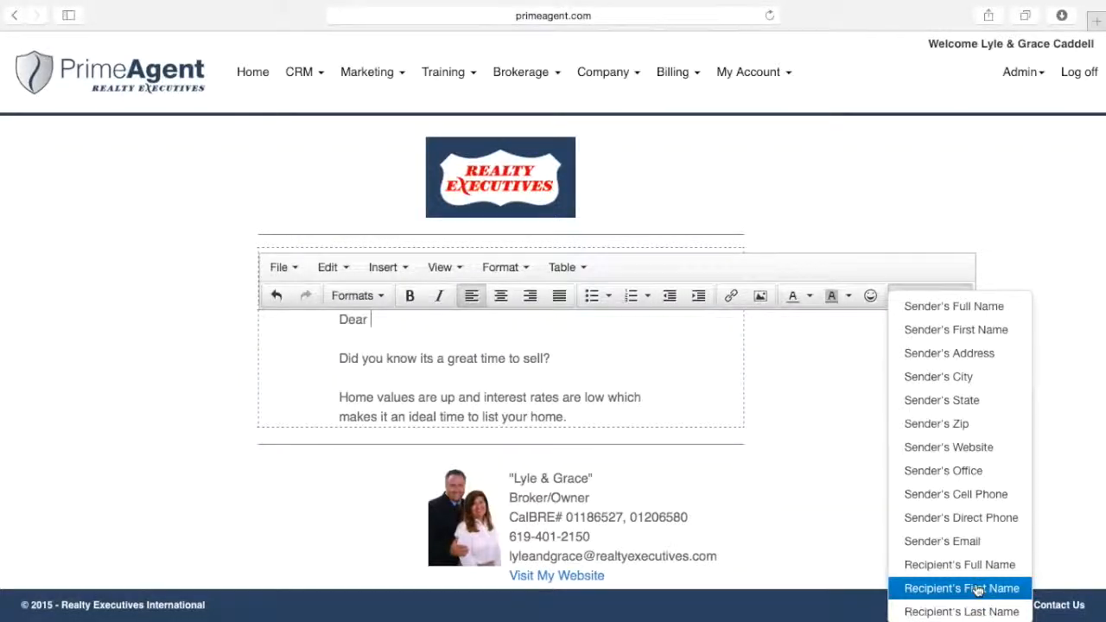
pyautogui.click(960, 587)
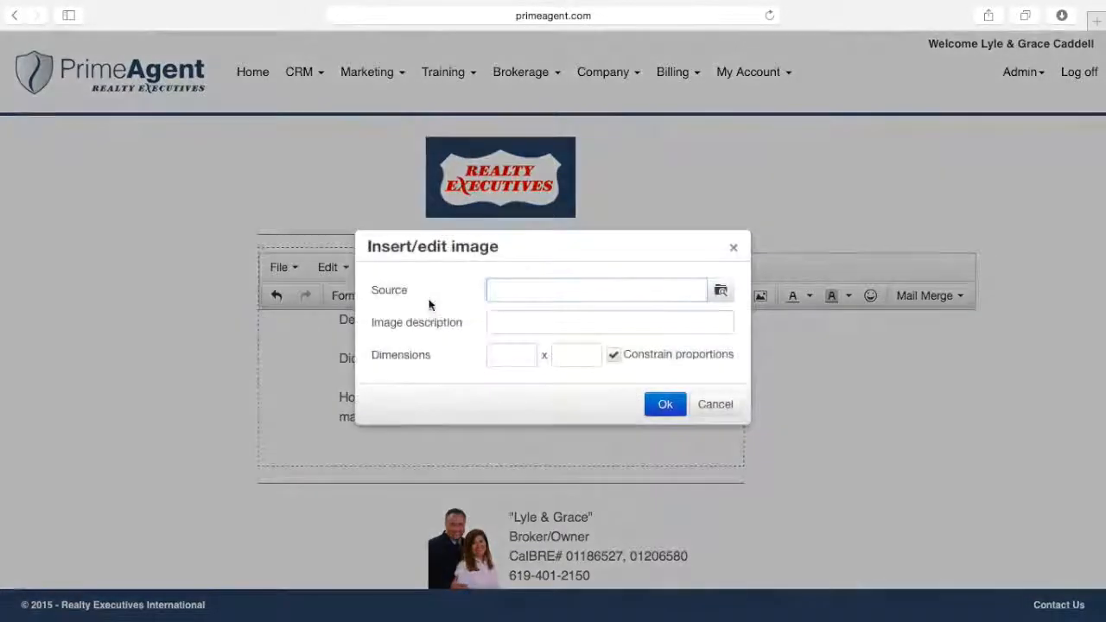
# Insert the Call Today banner image from its source URL at width 350
pyautogui.click(720, 290)
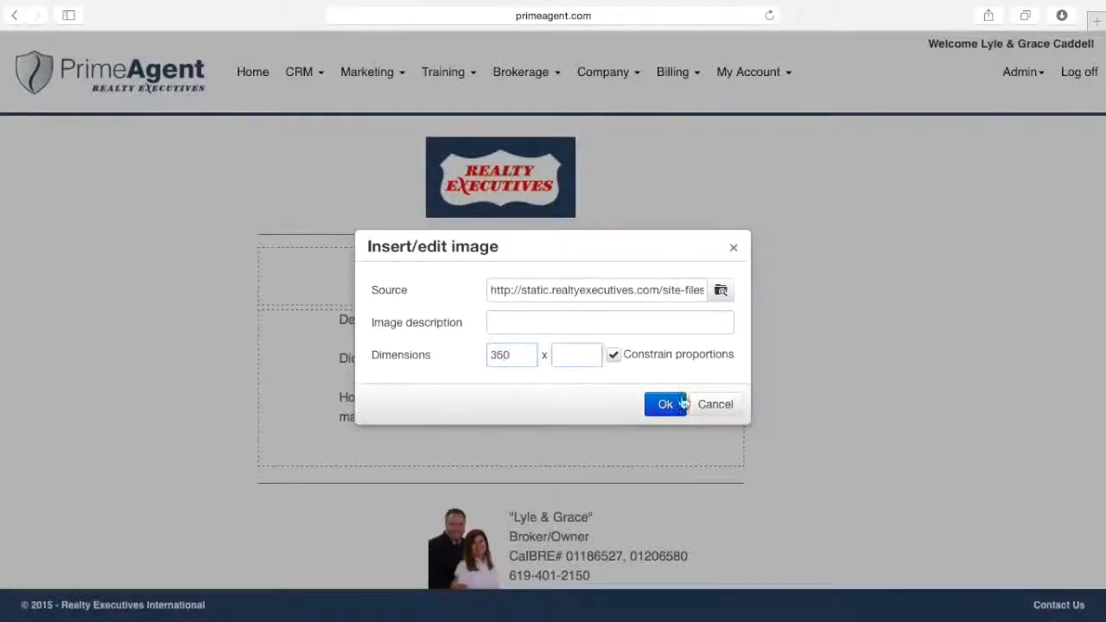
pyautogui.click(666, 404)
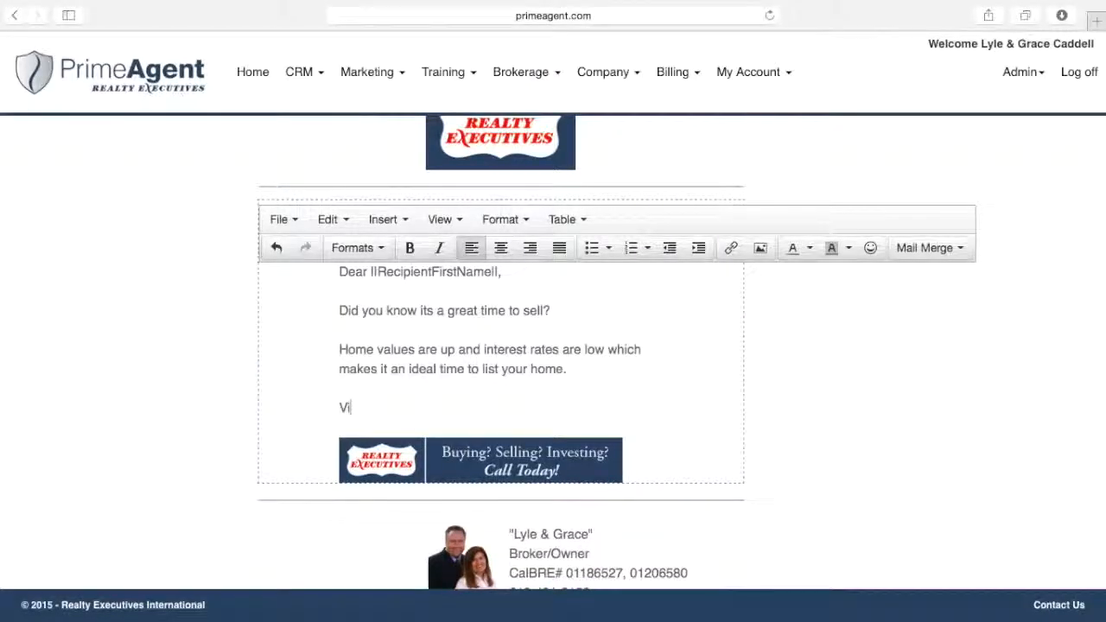
pyautogui.click(384, 218)
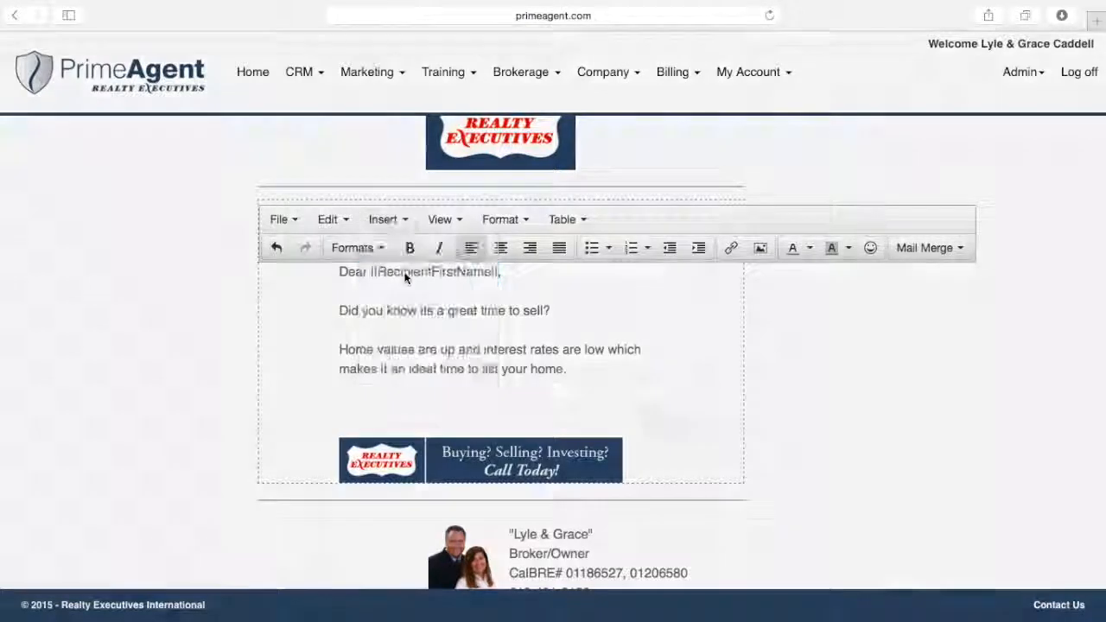
# Add a 'Visit My Website to Search for Homes' link below the banner
pyautogui.click(731, 248)
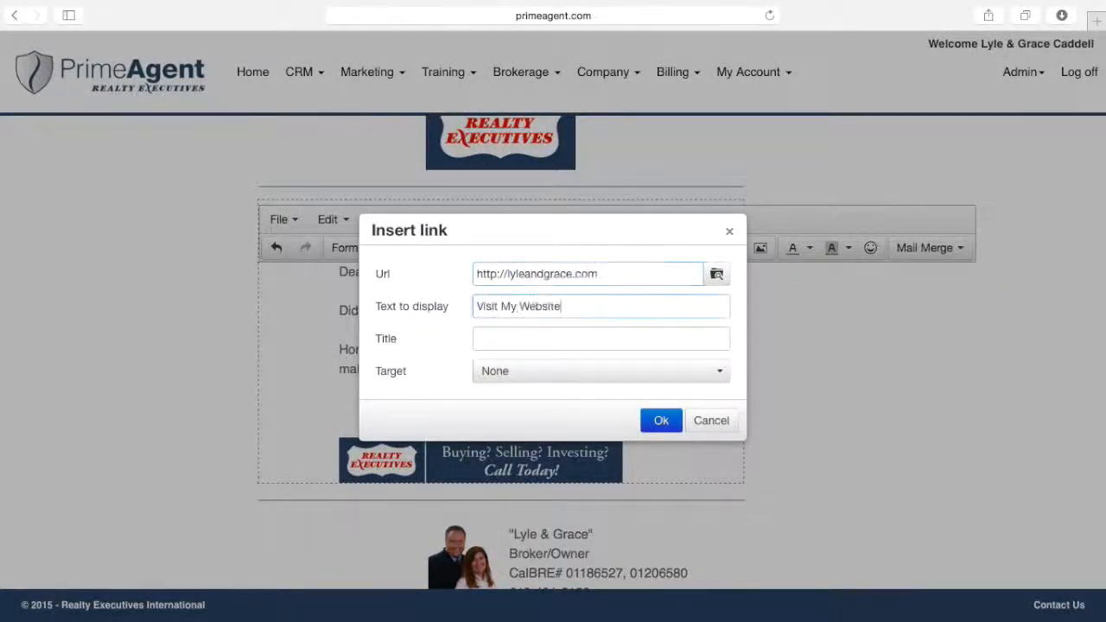
pyautogui.click(660, 420)
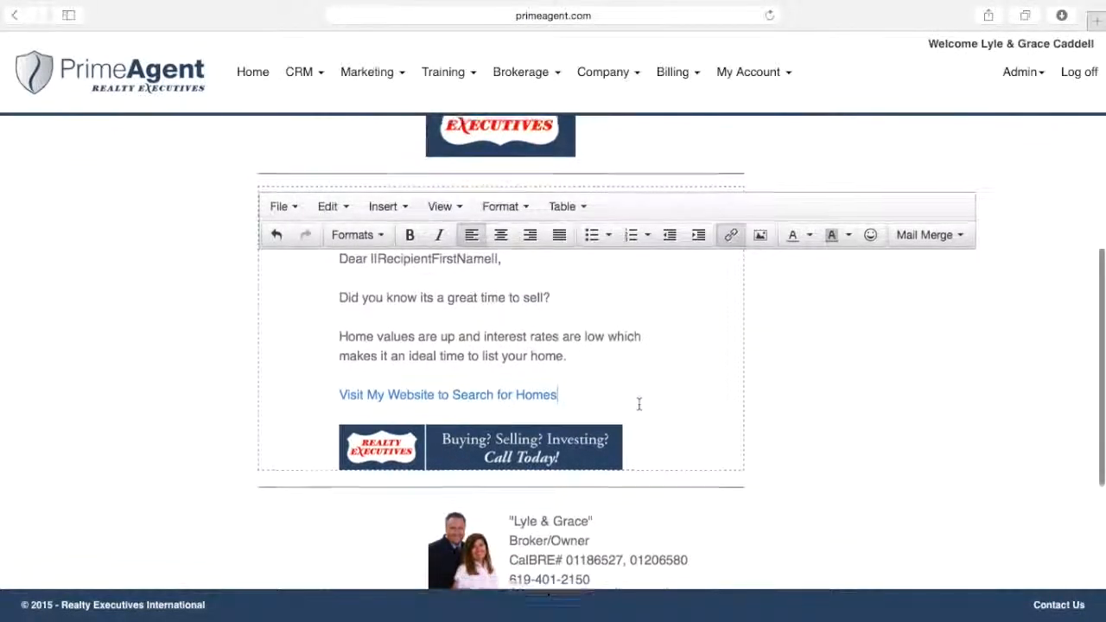
pyautogui.scroll(-3)
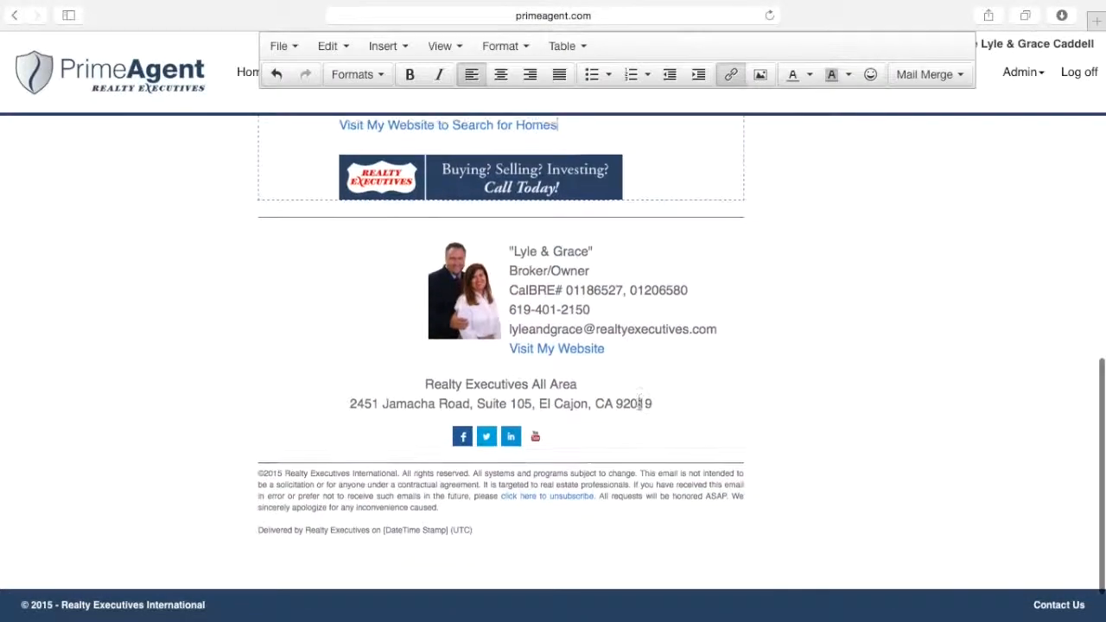
pyautogui.scroll(-3)
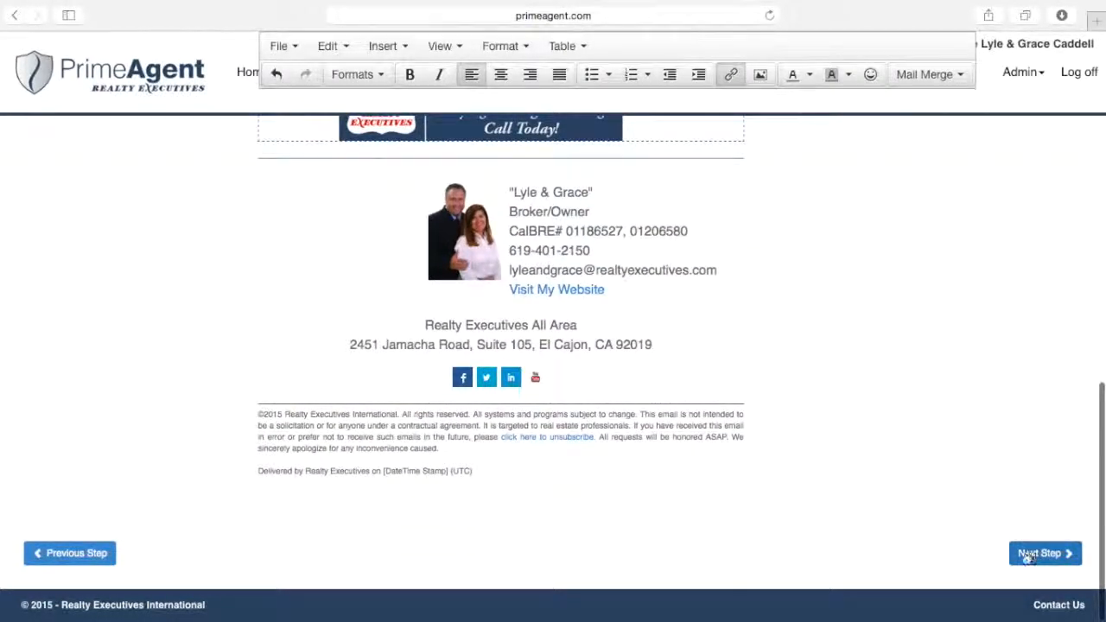
pyautogui.click(1044, 553)
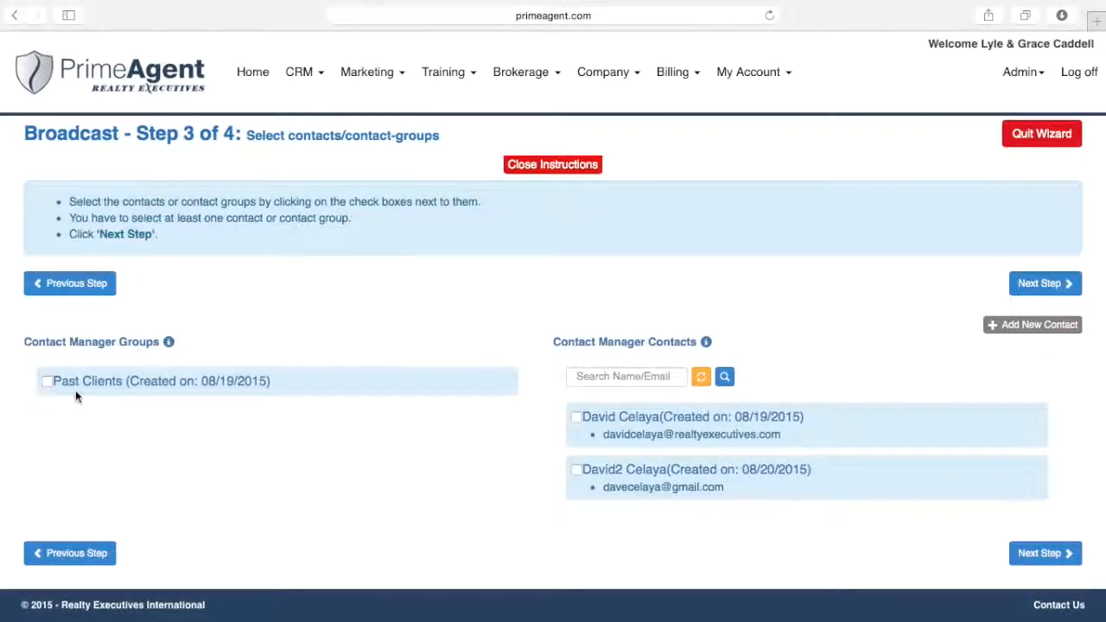
pyautogui.click(48, 381)
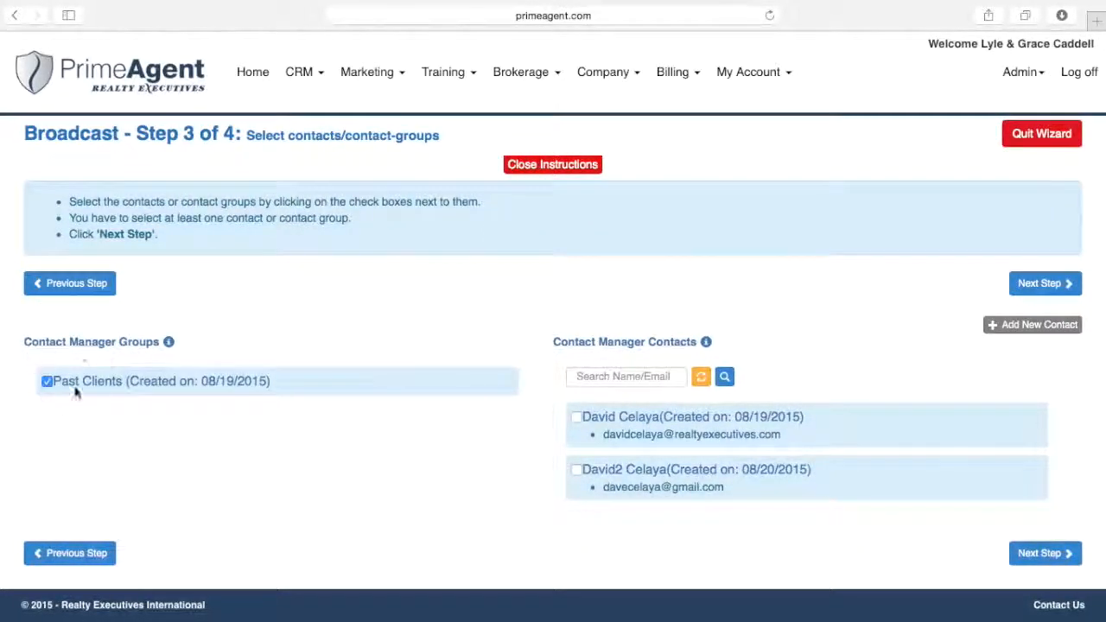
pyautogui.click(47, 381)
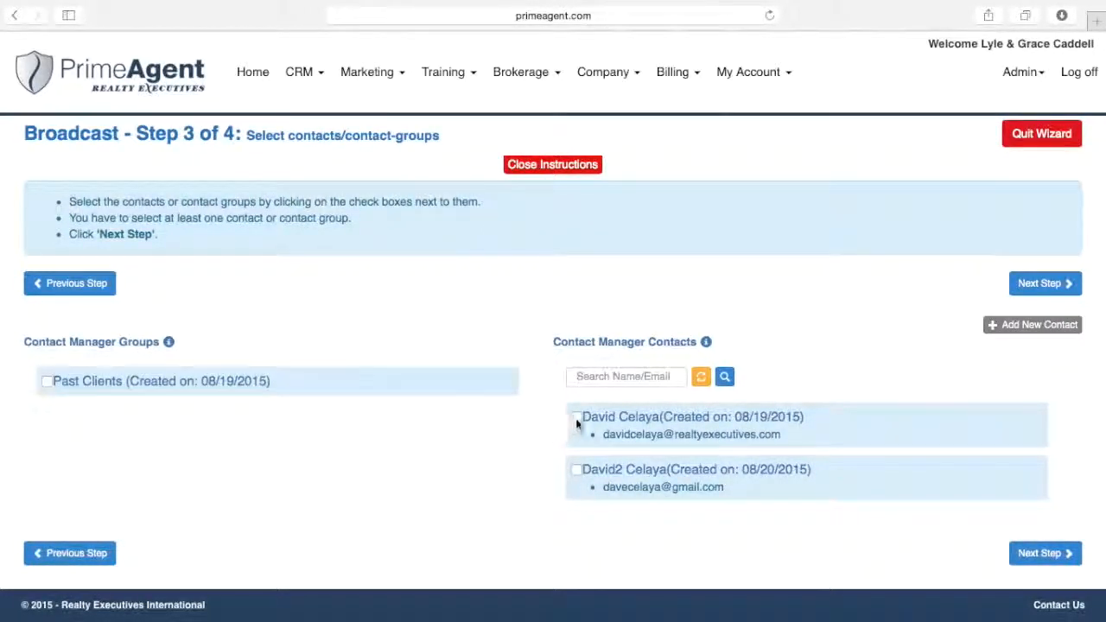
pyautogui.click(577, 417)
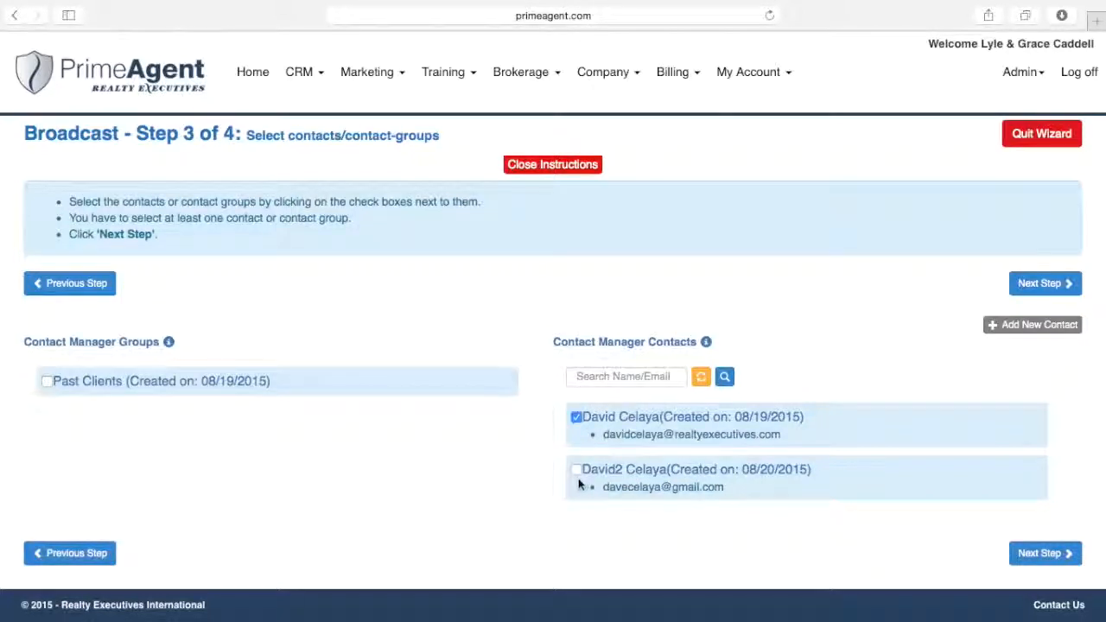
pyautogui.click(578, 469)
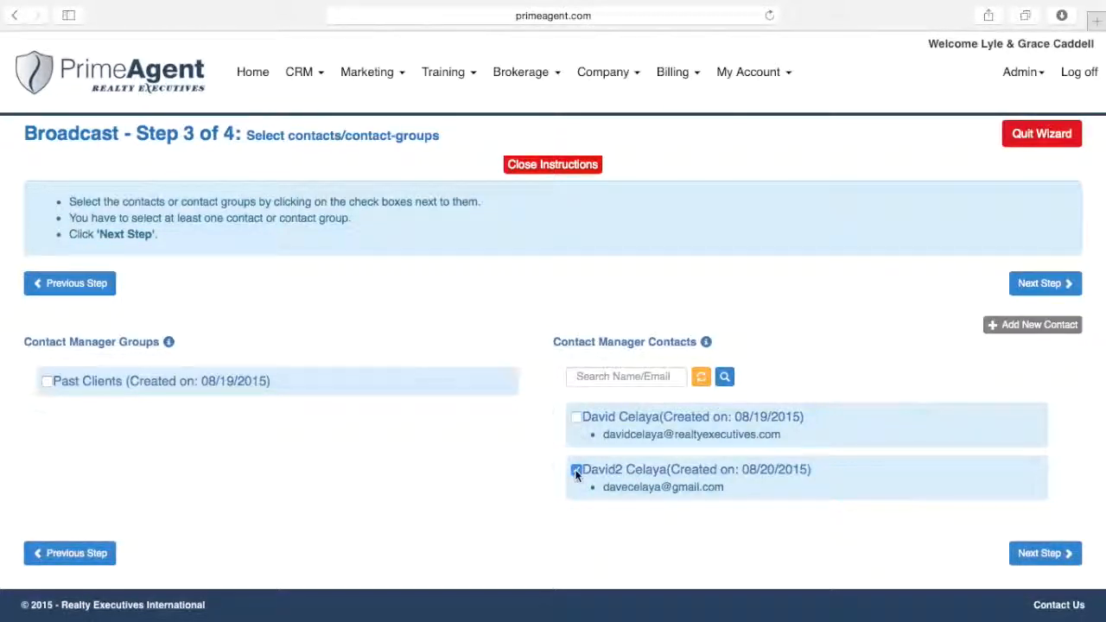
pyautogui.click(576, 417)
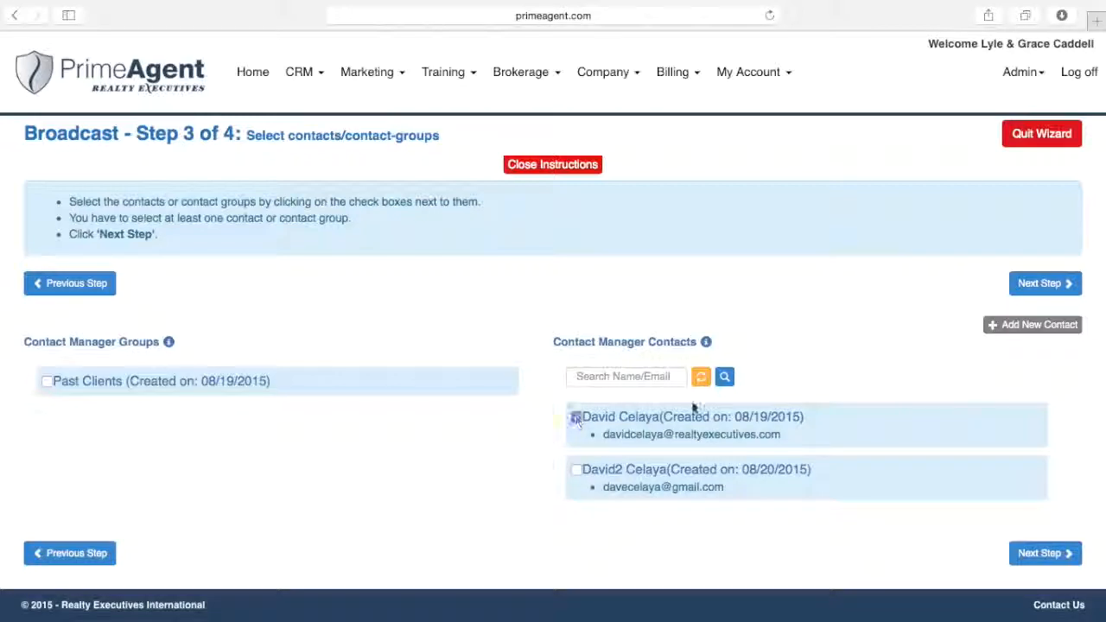
pyautogui.click(577, 416)
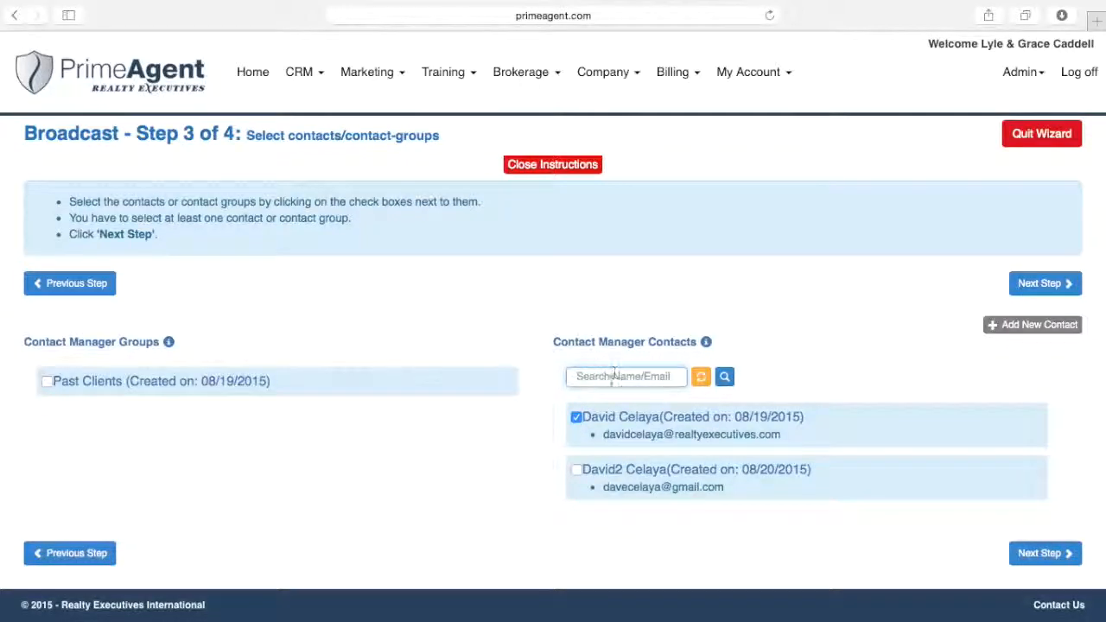
pyautogui.click(1031, 324)
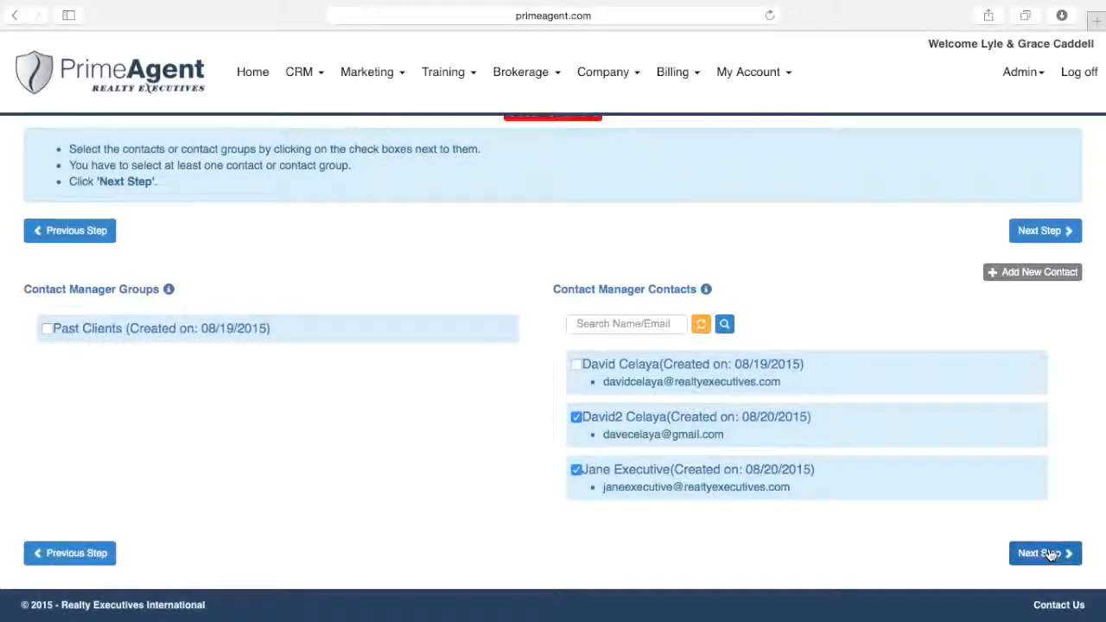
# Title the broadcast 'Its a Seller's Market!' on the verify-and-send step
pyautogui.click(1044, 553)
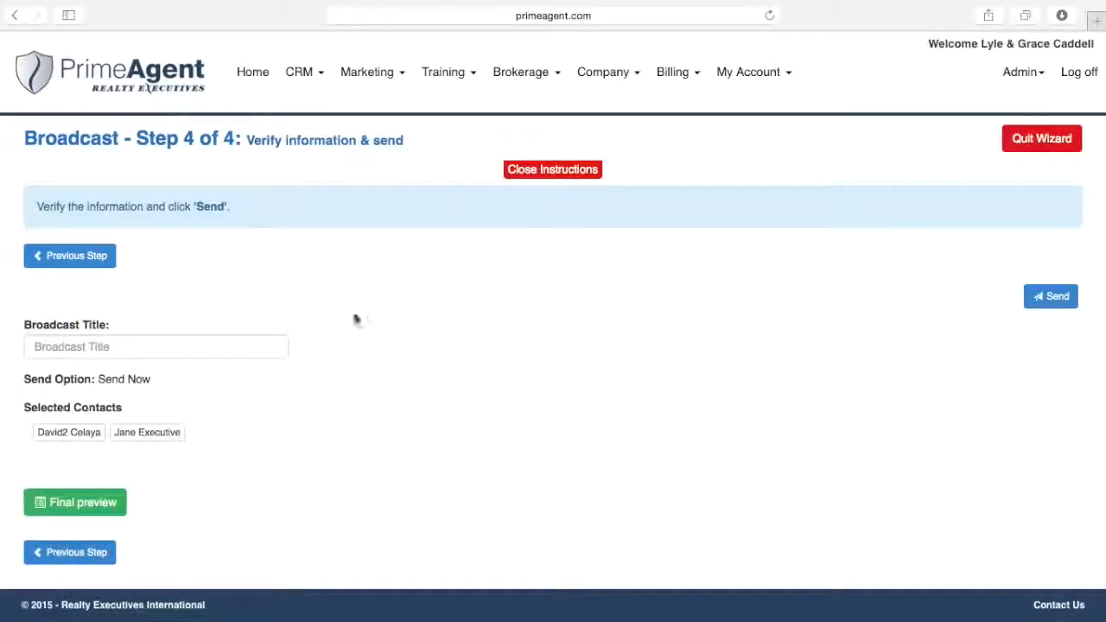
pyautogui.click(156, 346)
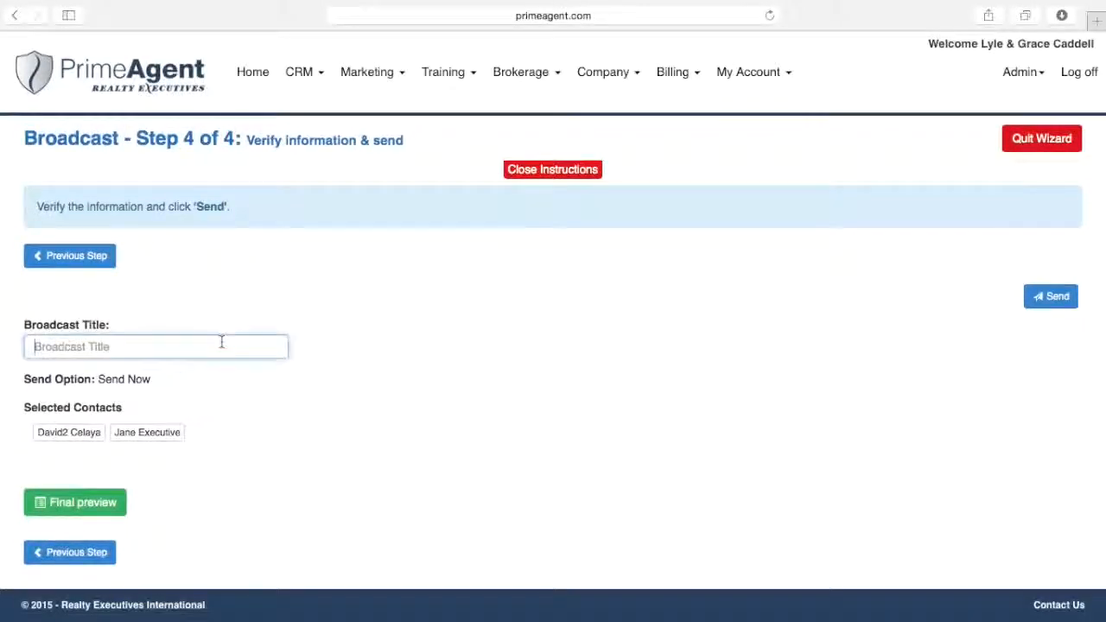
pyautogui.write("Its a Seller's Market")
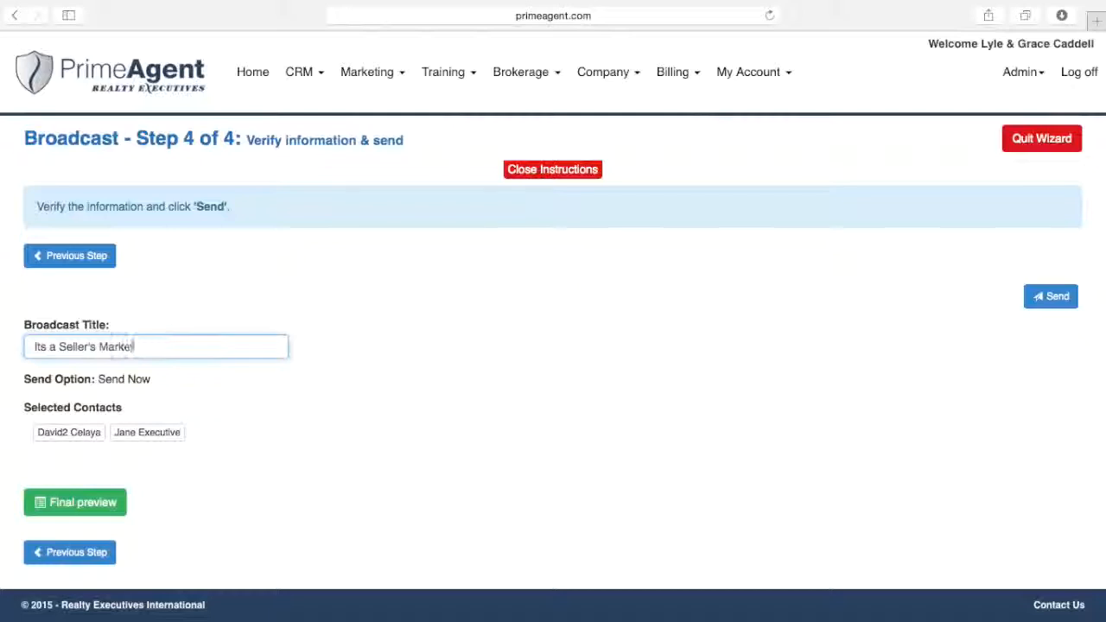
pyautogui.write('!')
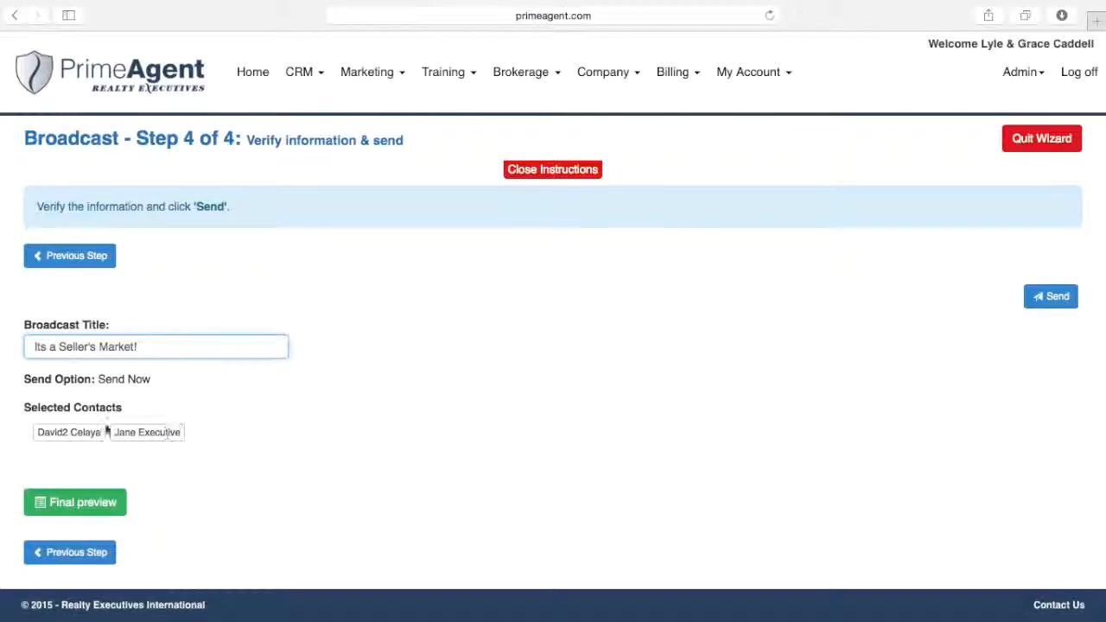
# Open the final preview and scroll through the Single Column Logo Template email
pyautogui.click(74, 502)
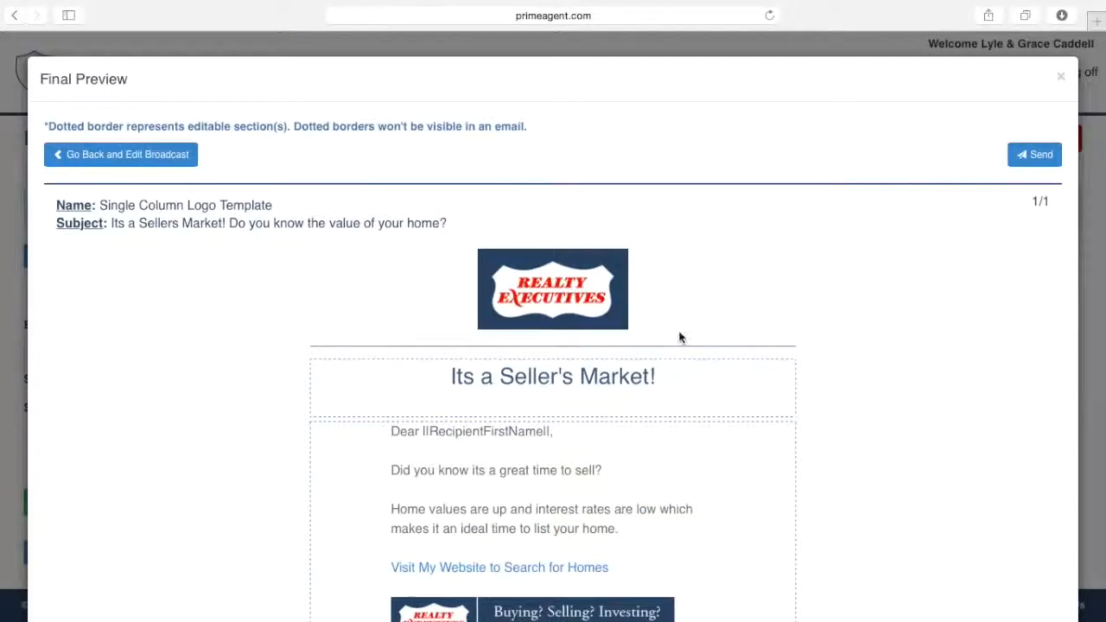
pyautogui.scroll(-3)
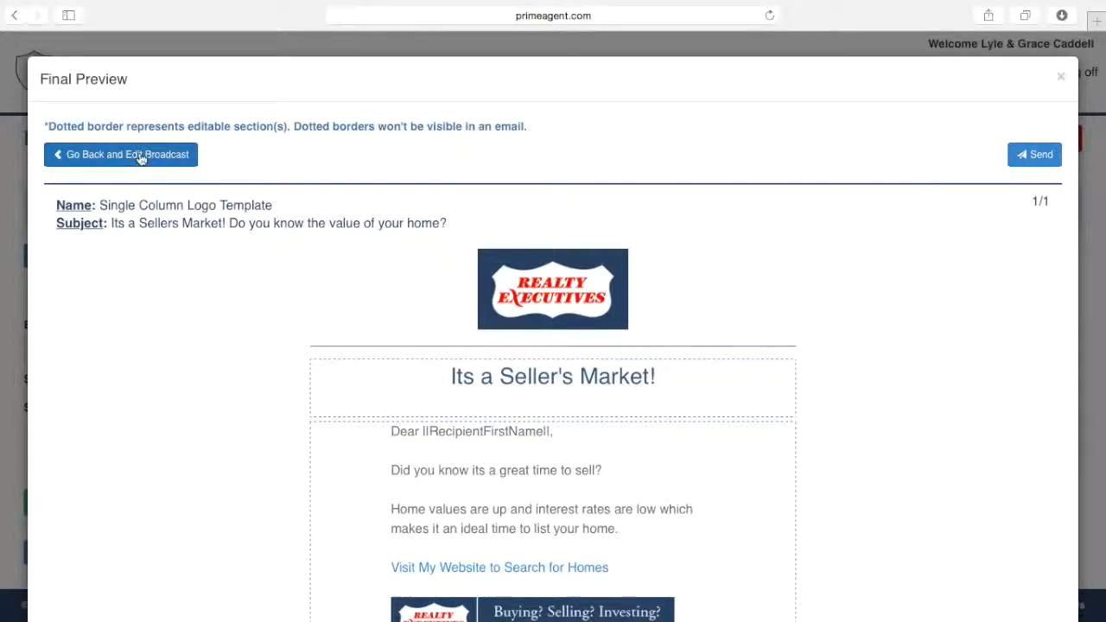
# Return to the editor, then quit the wizard without sending and confirm with OK
pyautogui.click(120, 154)
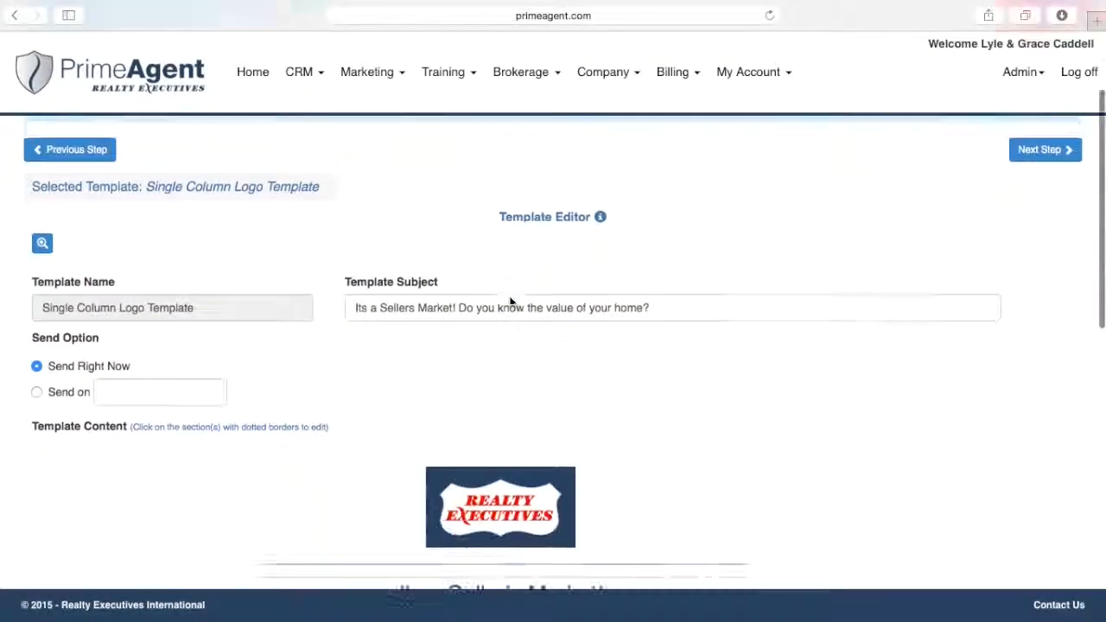
pyautogui.scroll(-3)
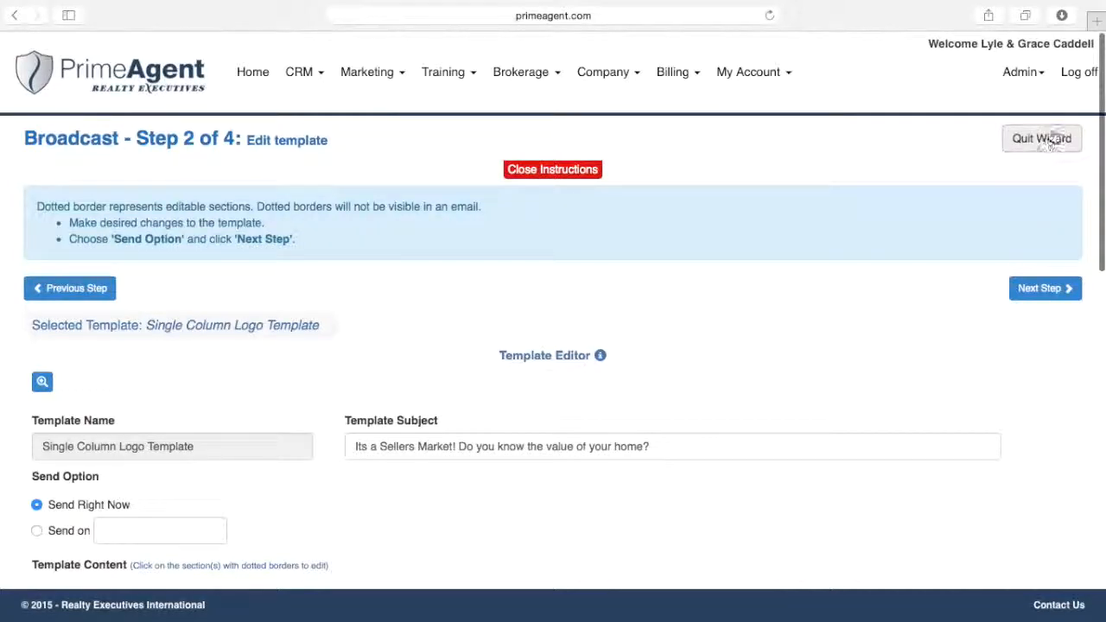
pyautogui.click(1042, 139)
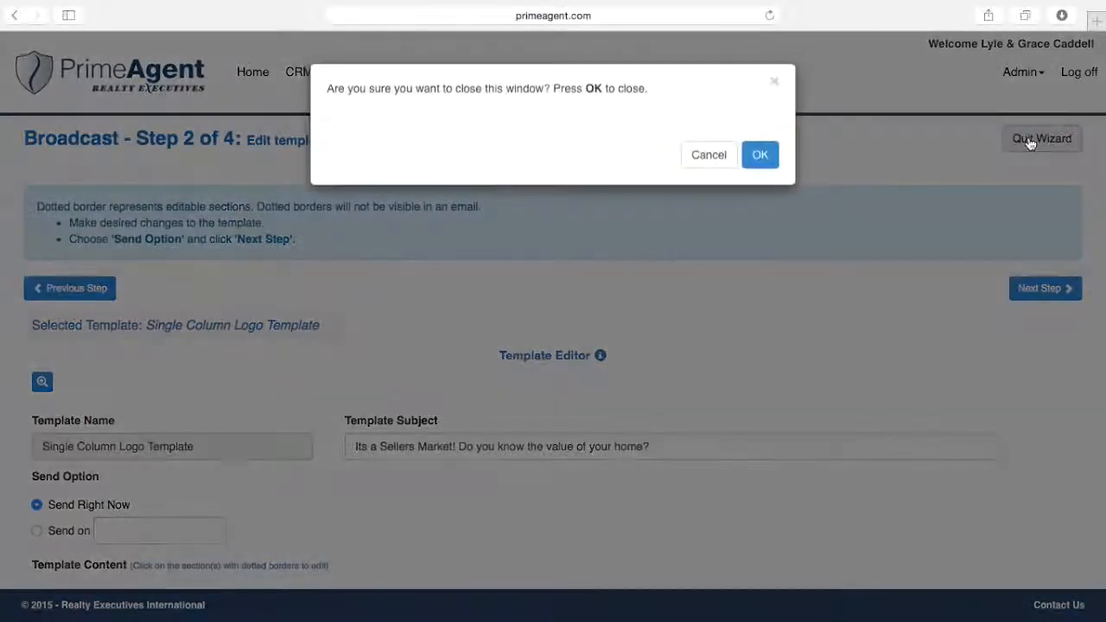
pyautogui.click(760, 155)
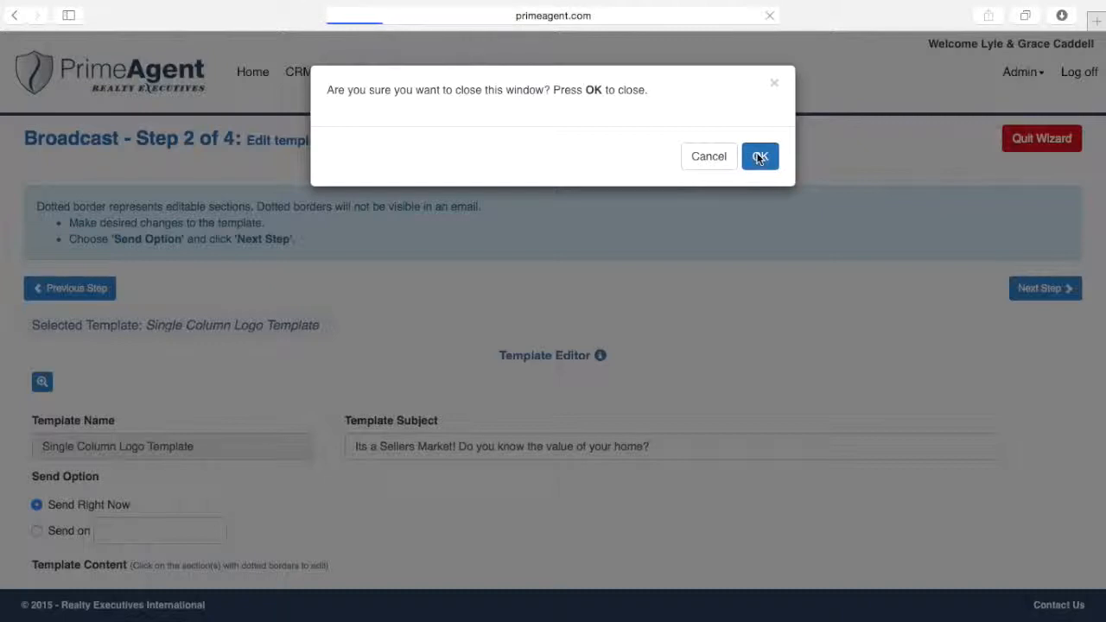
pyautogui.click(759, 156)
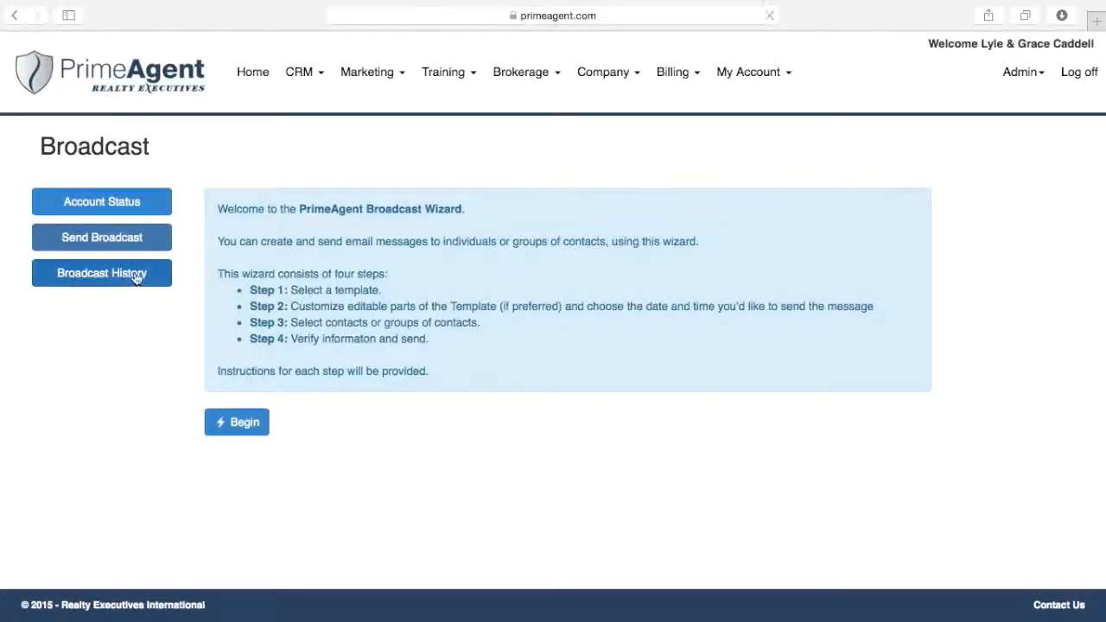
# Open Broadcast History and scroll down to the table of three completed broadcasts
pyautogui.click(101, 272)
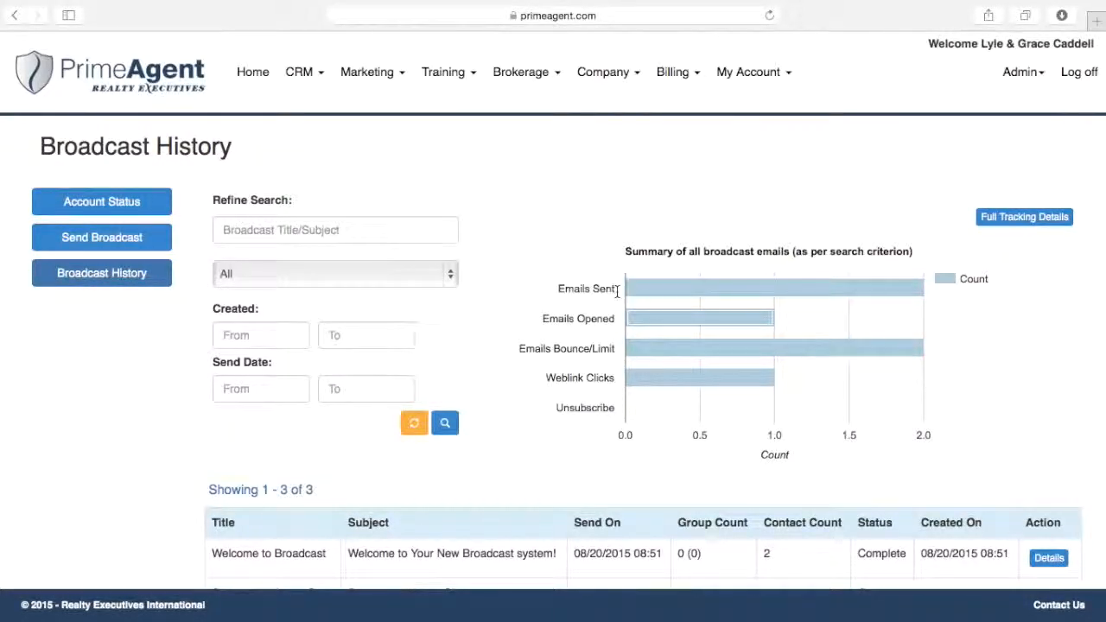
pyautogui.moveTo(644, 323)
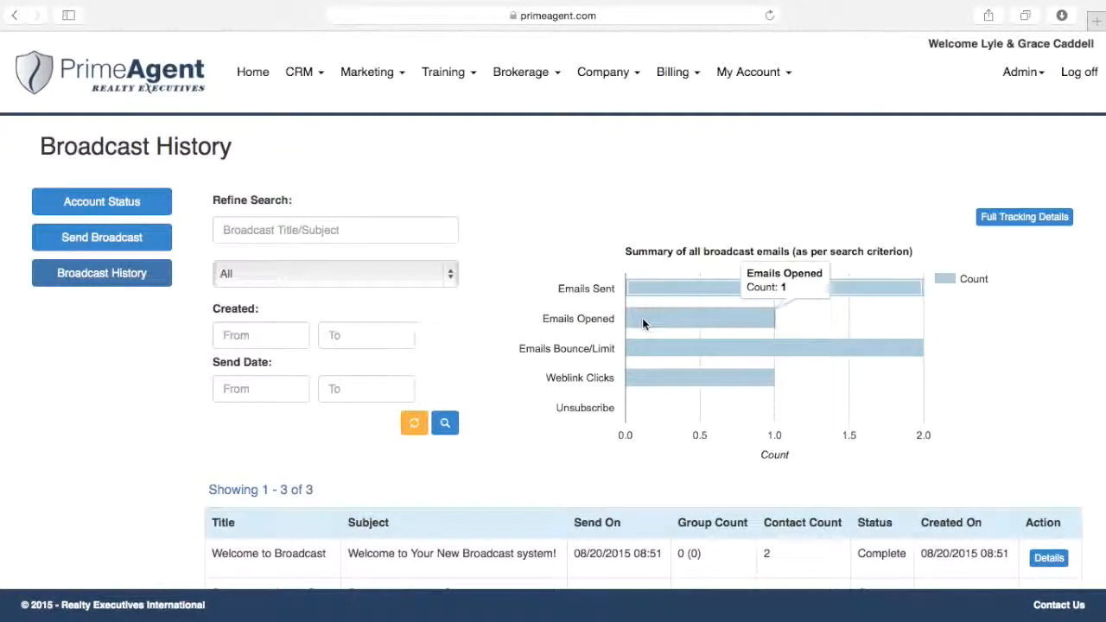
pyautogui.moveTo(647, 352)
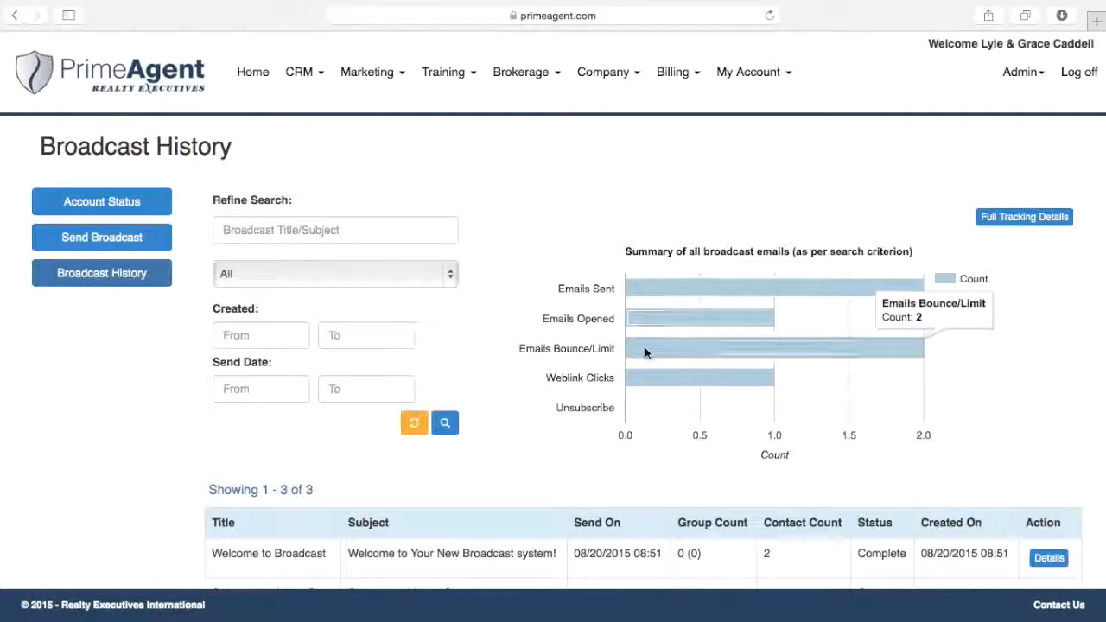
pyautogui.moveTo(643, 413)
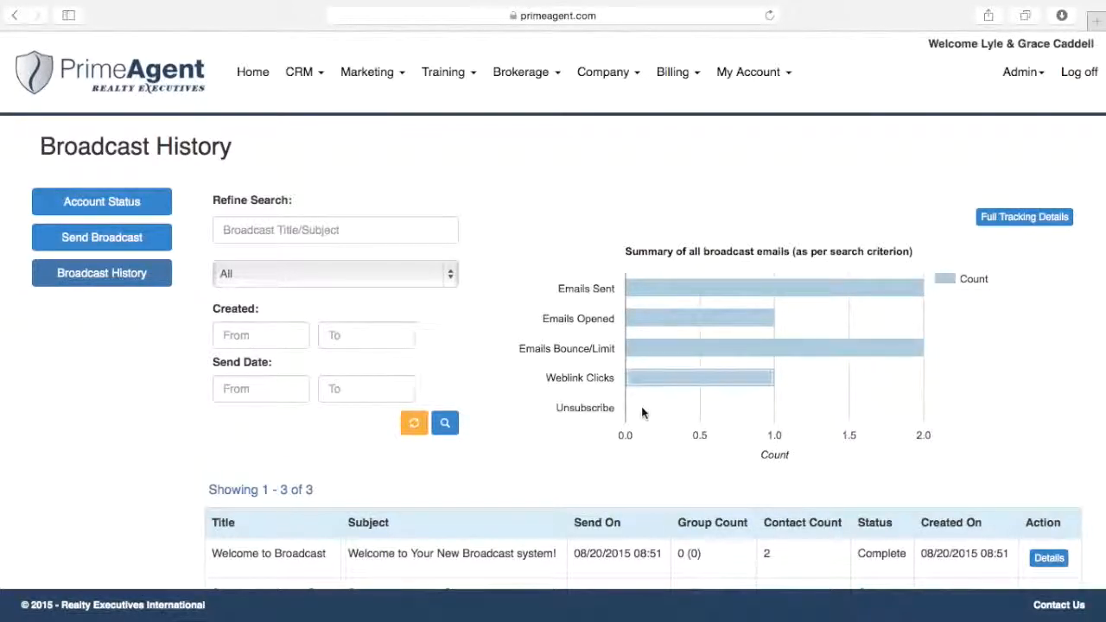
pyautogui.scroll(-3)
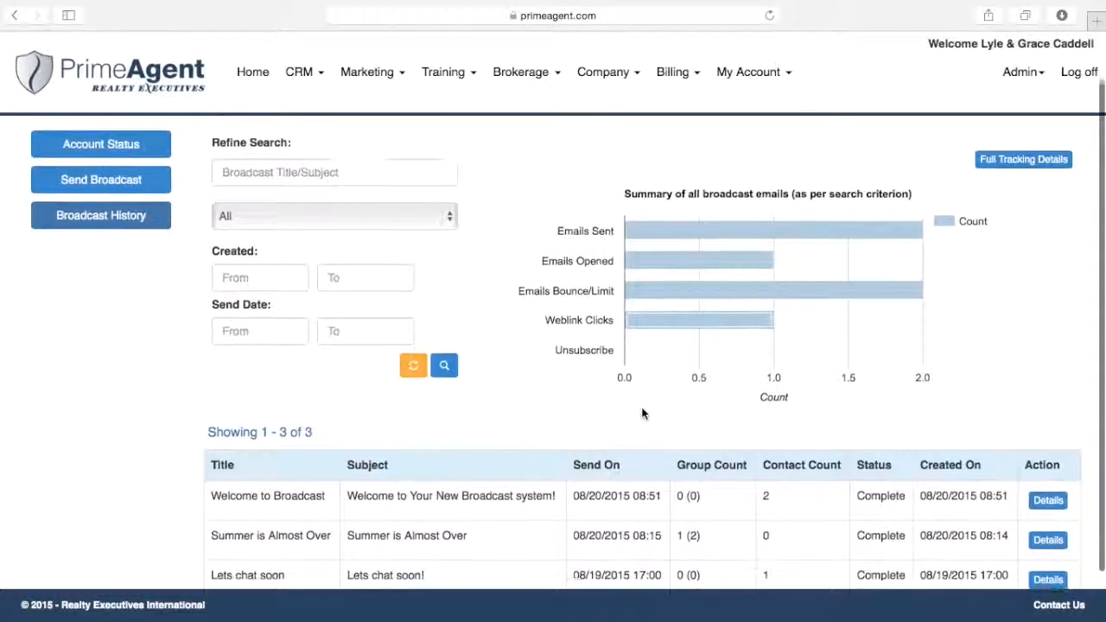
pyautogui.scroll(-3)
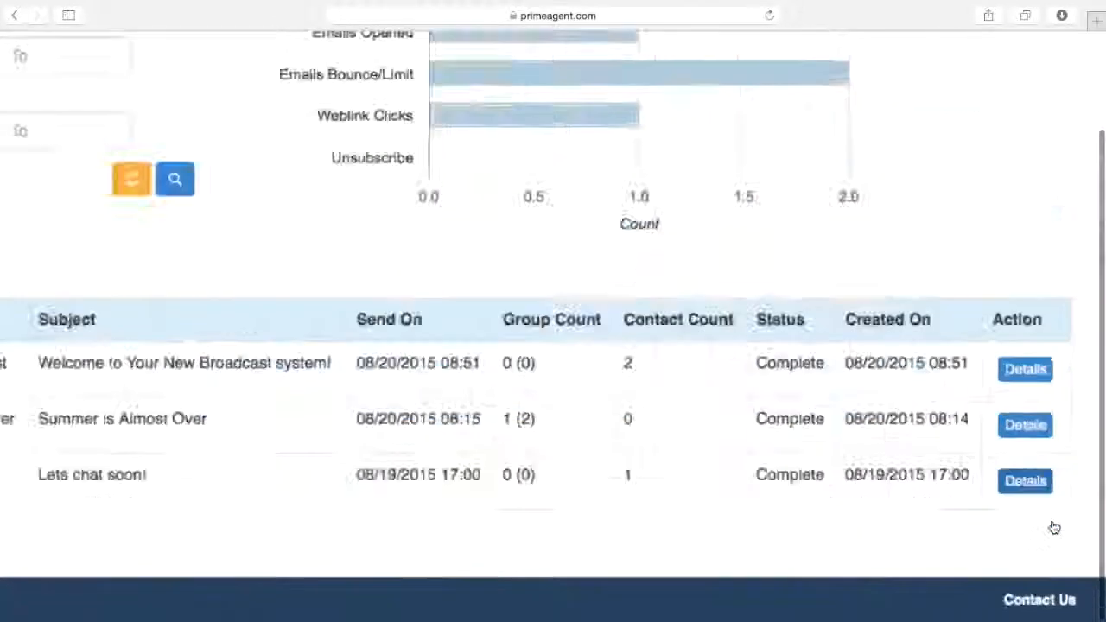
# Open the 'Lets chat soon' details and check its contact groups and link tracking
pyautogui.click(1025, 481)
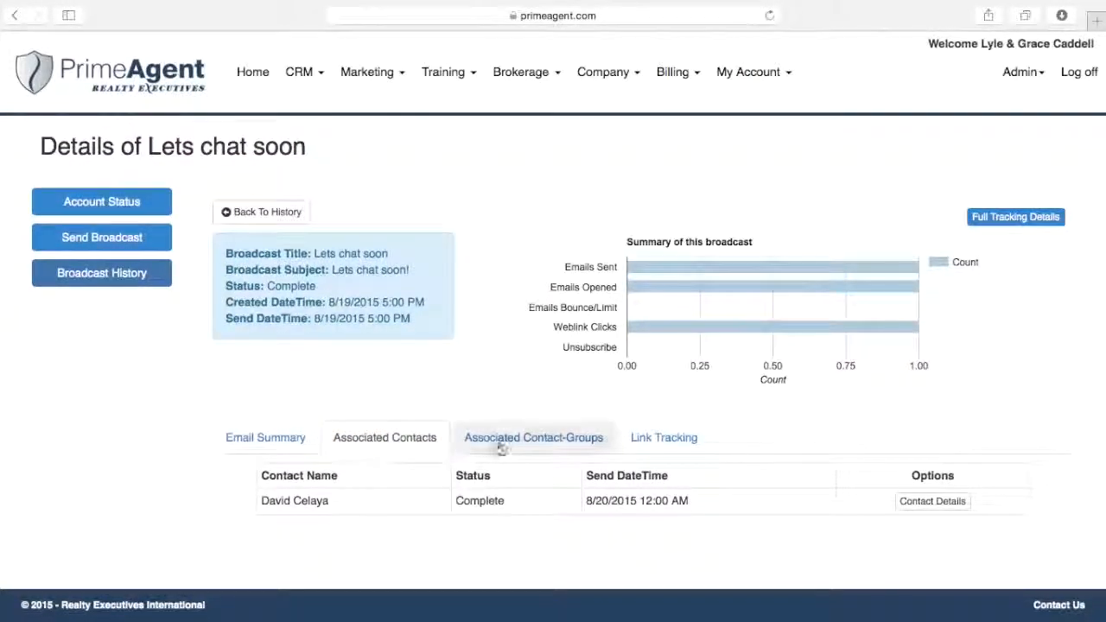
pyautogui.click(533, 437)
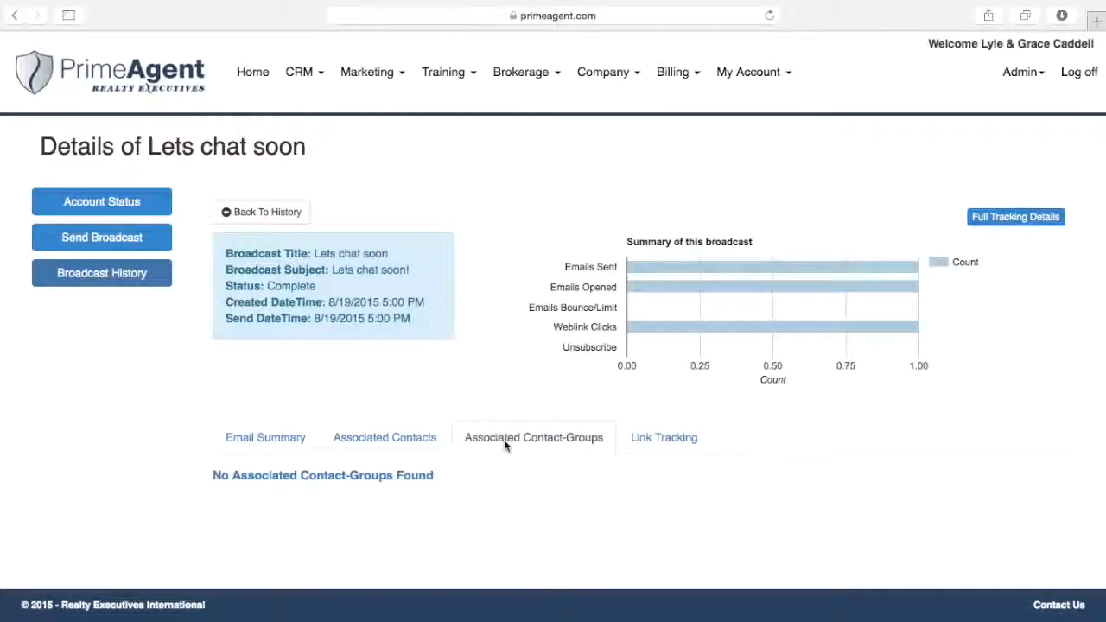
pyautogui.click(664, 437)
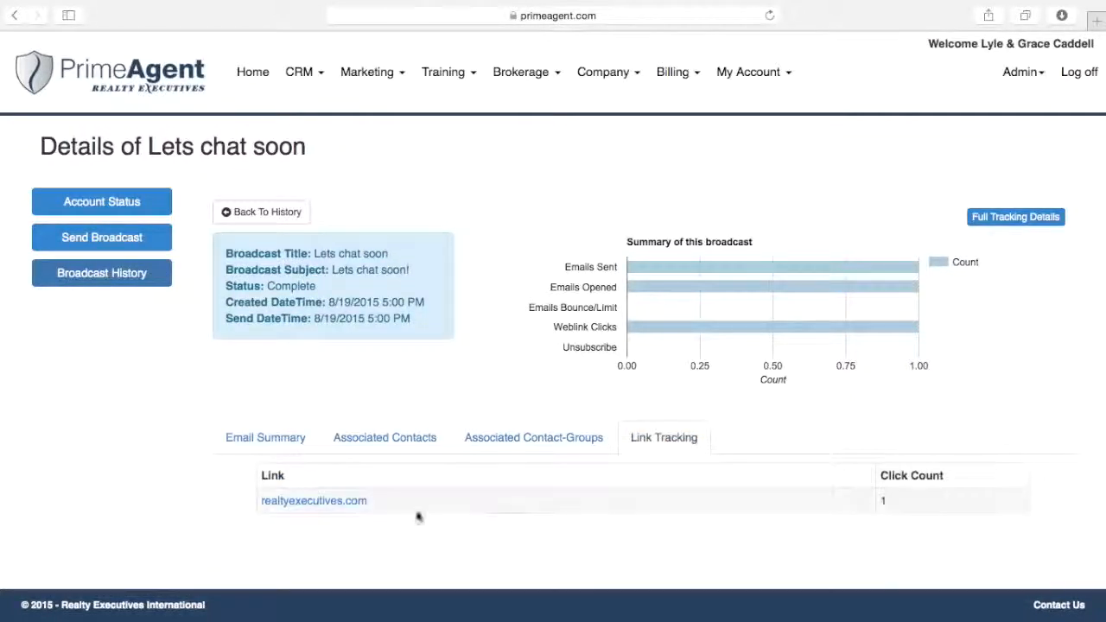
pyautogui.moveTo(398, 505)
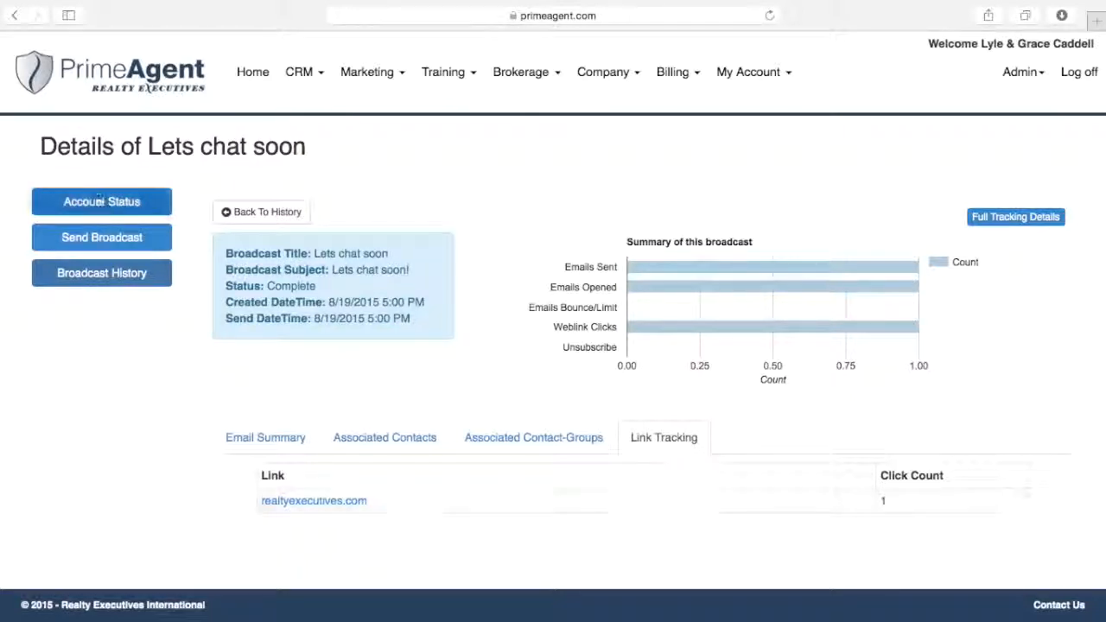
# Open Broadcast Account Status and review the included plan limits
pyautogui.click(101, 201)
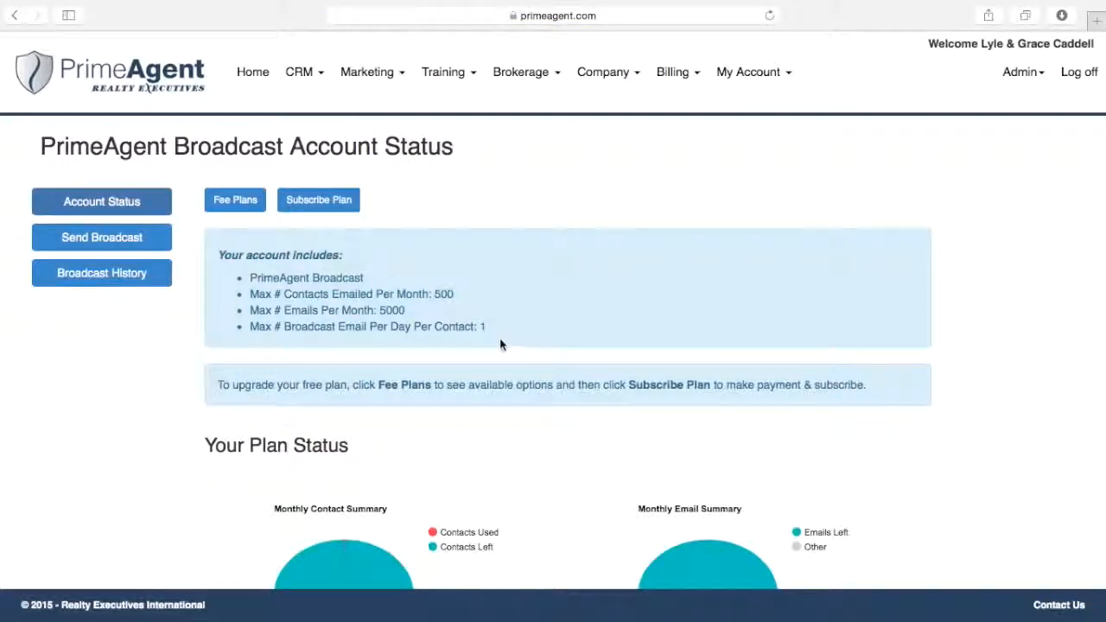
pyautogui.moveTo(251, 254); pyautogui.dragTo(485, 327)
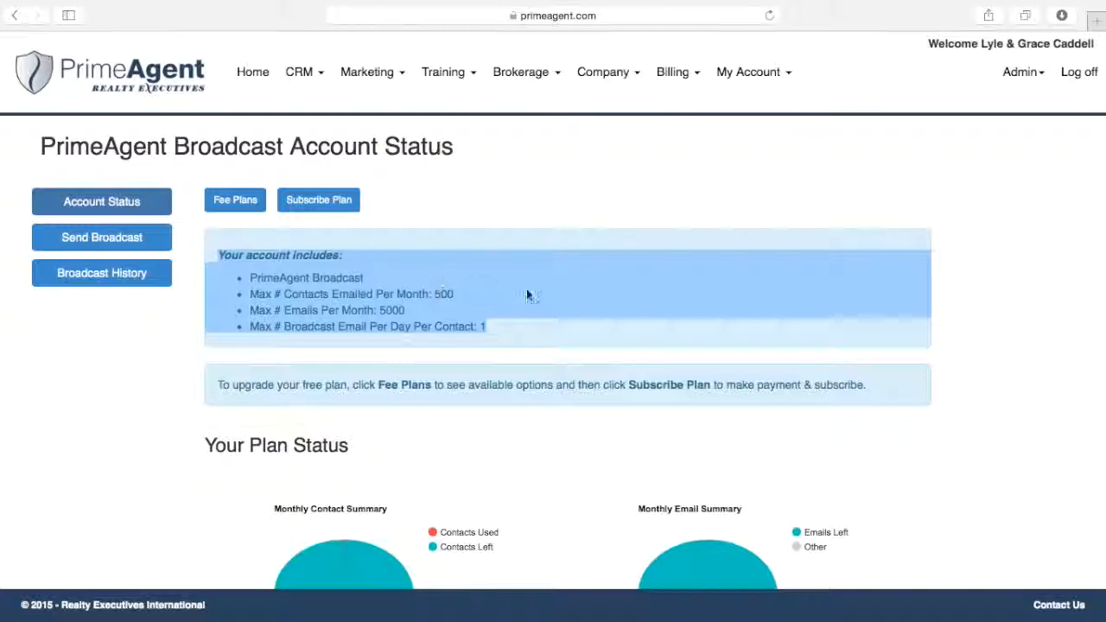
pyautogui.scroll(-3)
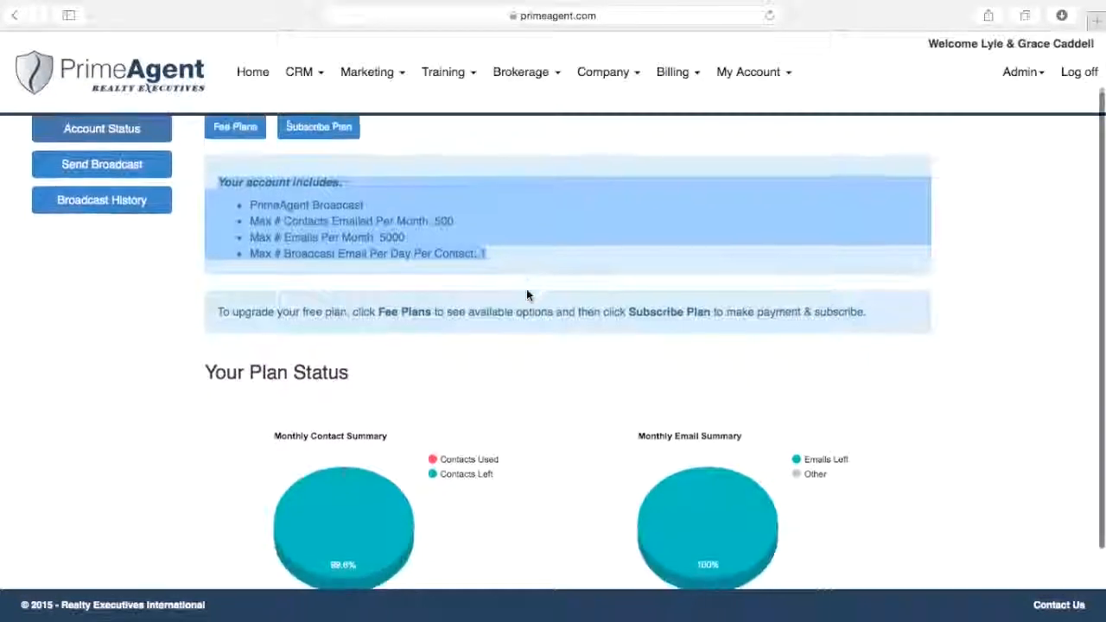
pyautogui.scroll(-3)
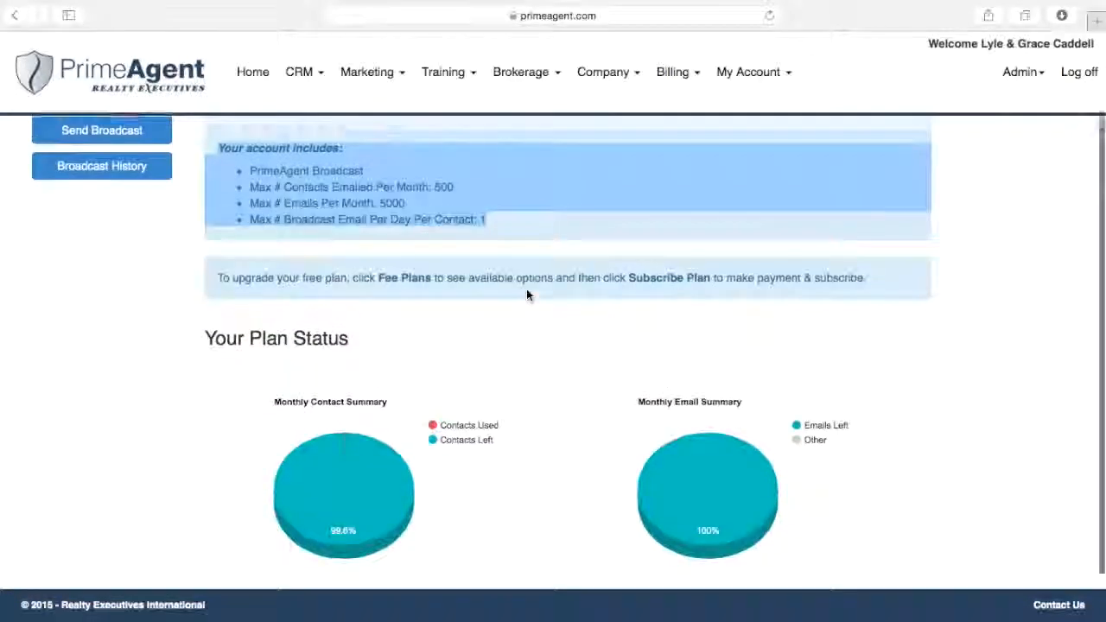
# Review the fee plans table, then start subscribing to a plan
pyautogui.click(403, 277)
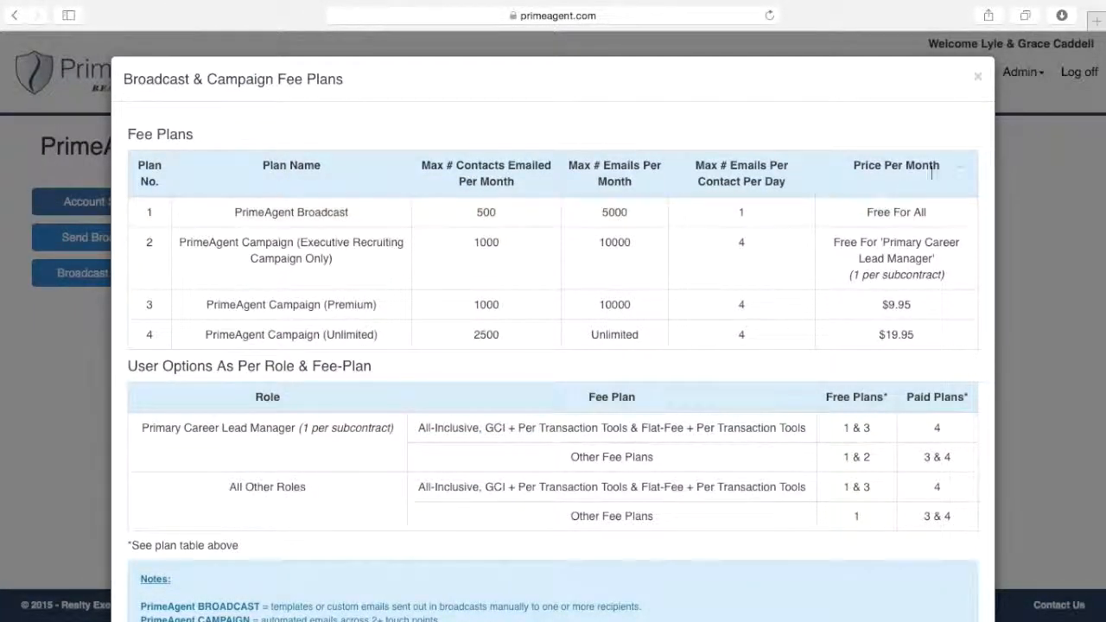
pyautogui.click(977, 76)
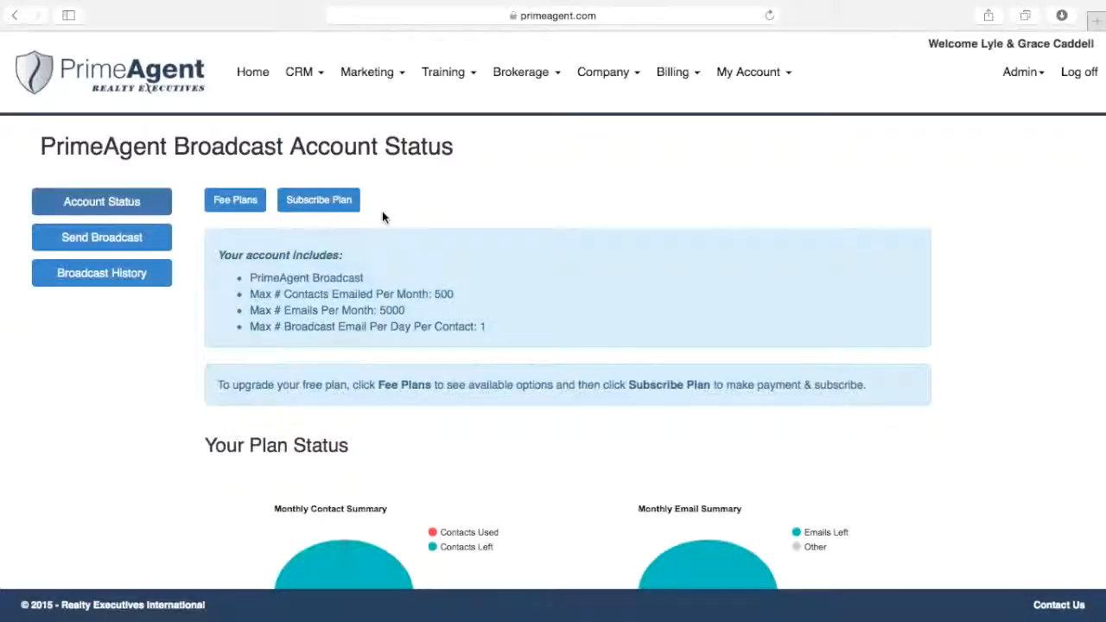
pyautogui.click(319, 199)
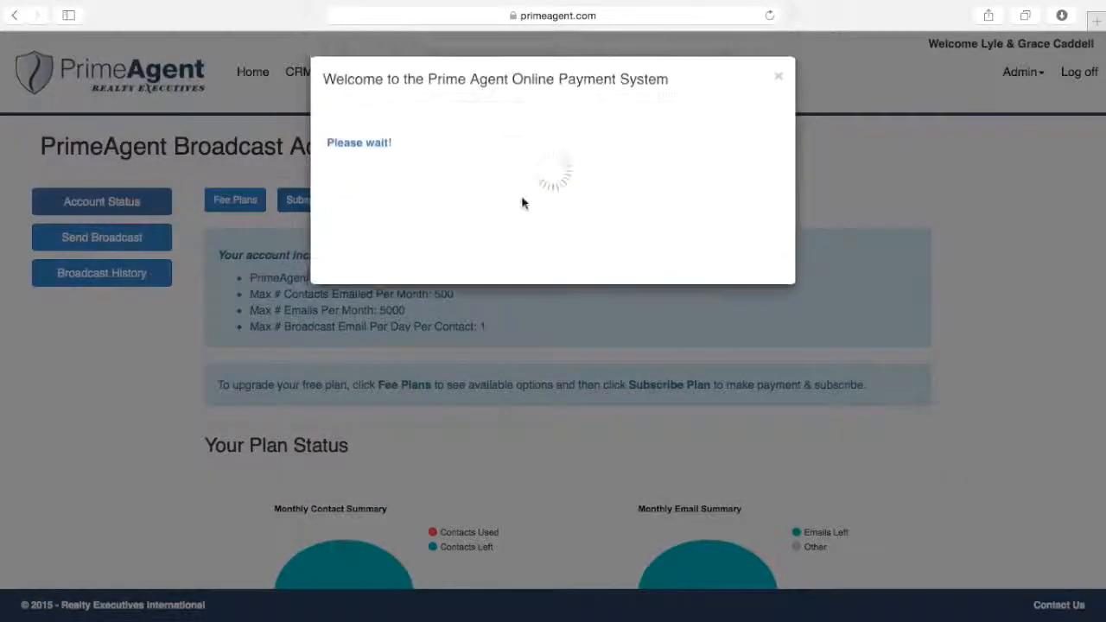